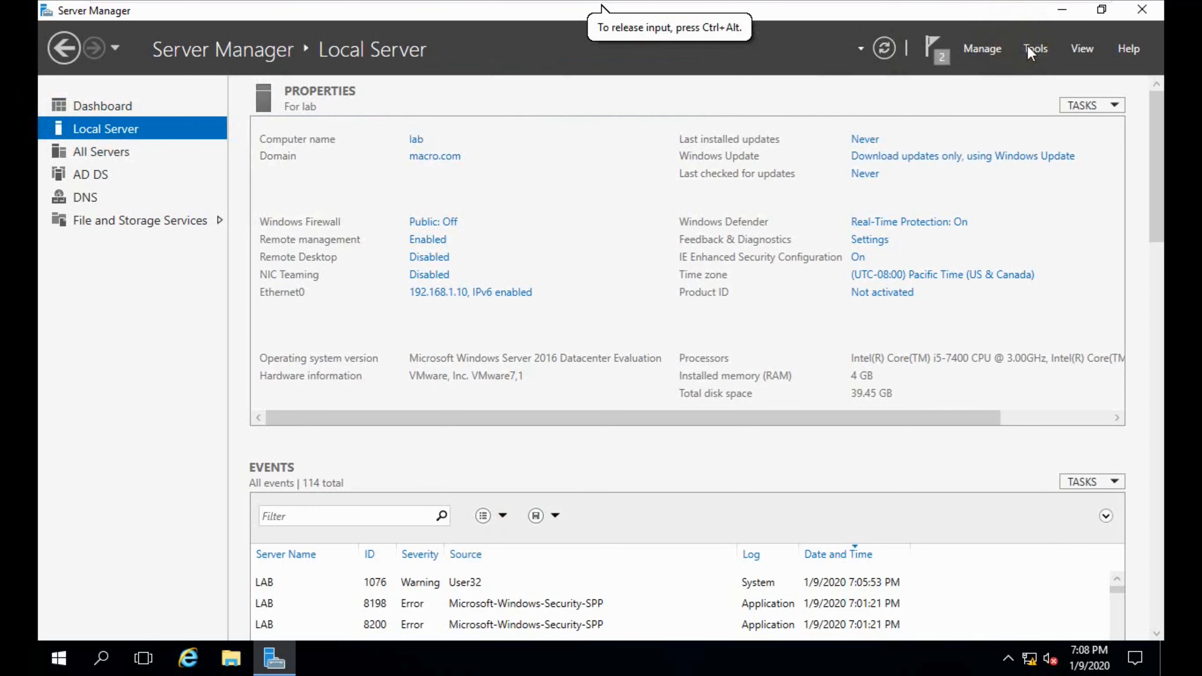
Step: Launch Active Directory Administrative Center from Server Manager's Tools menu
click(1035, 48)
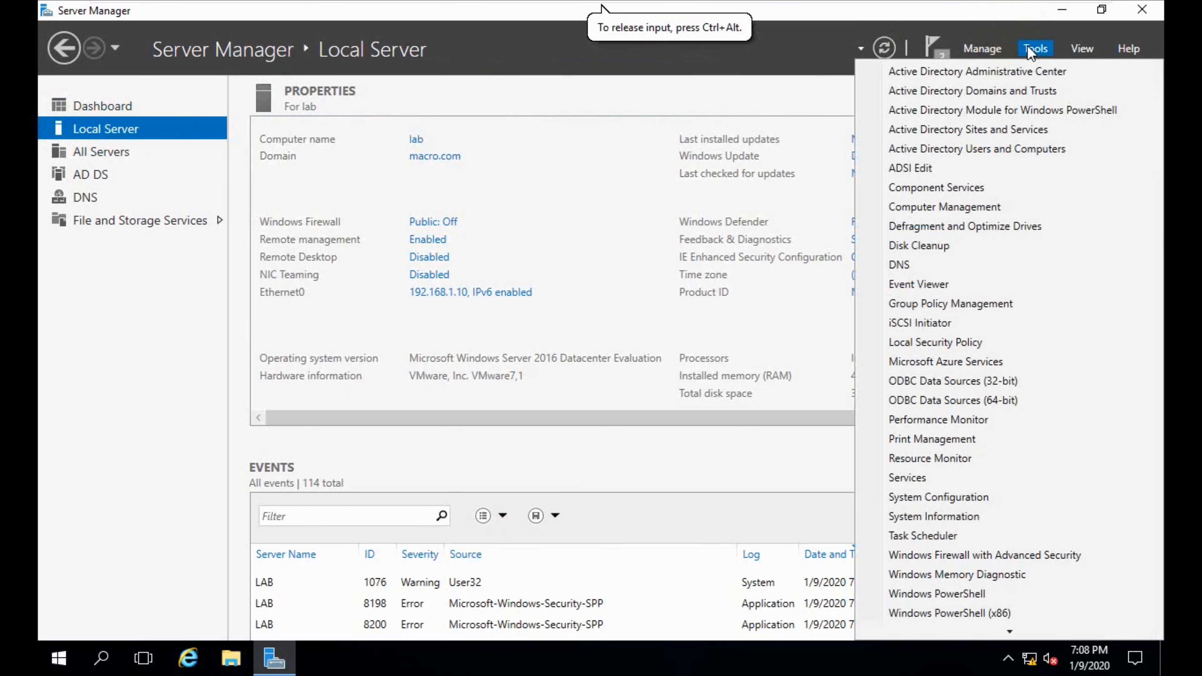
mouse_move(977, 72)
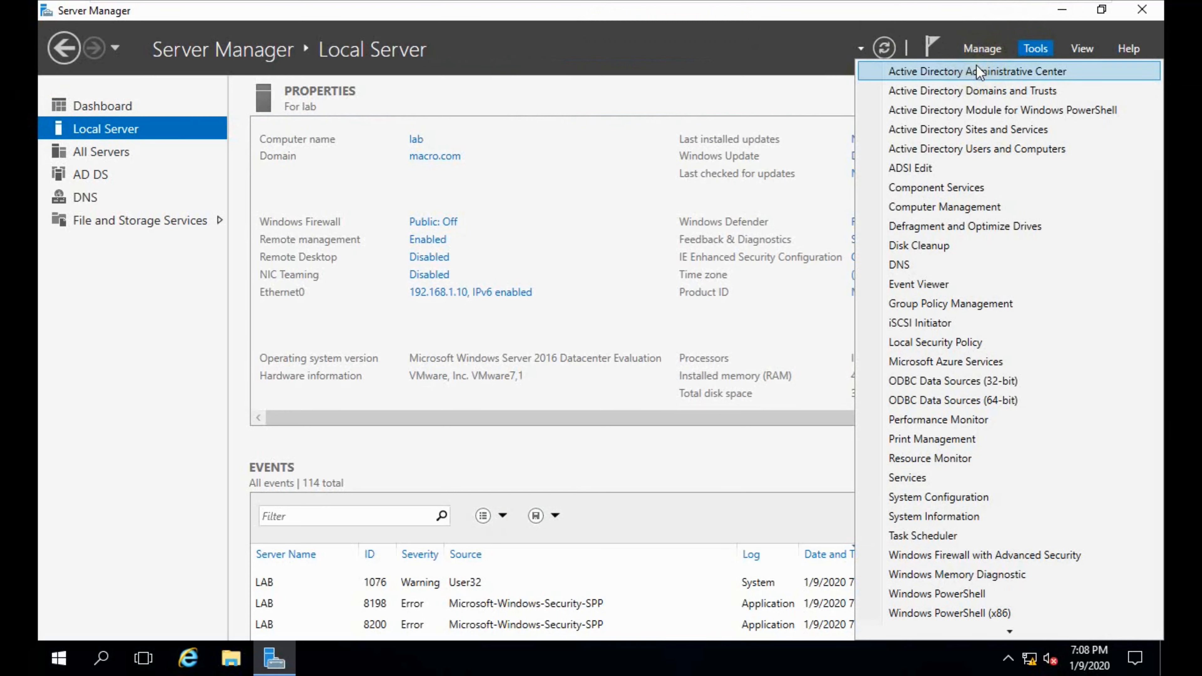
click(976, 71)
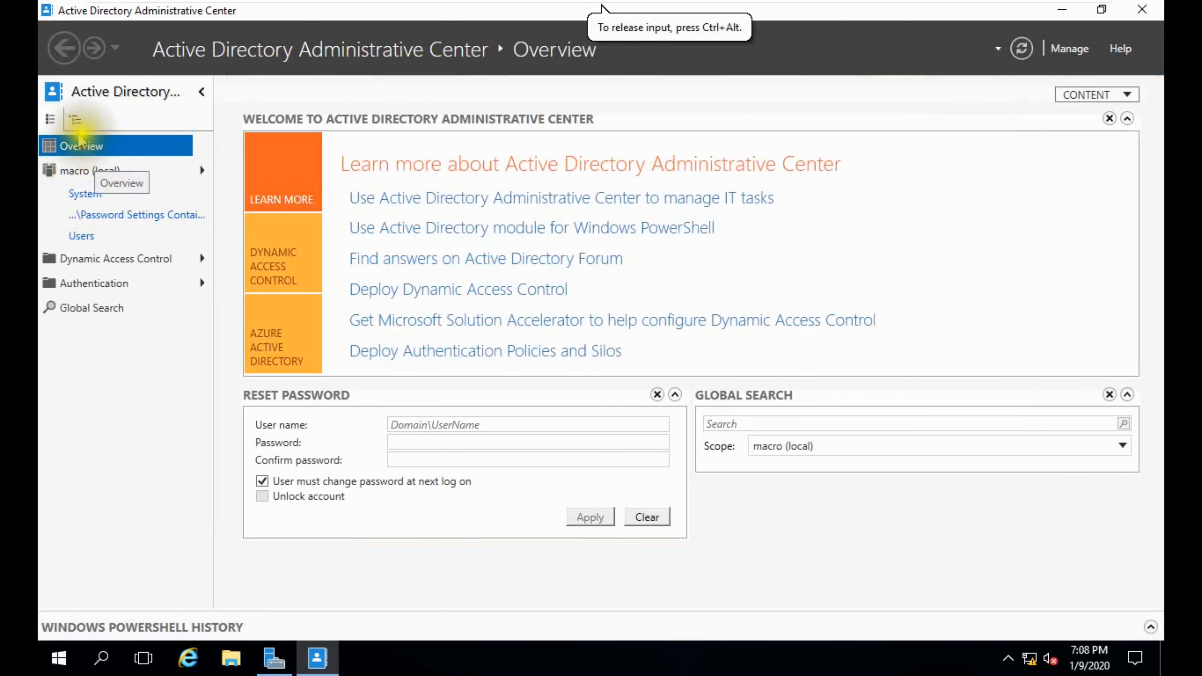
Step: Navigate into the macro domain's System container and open its Password Settings Container
click(90, 170)
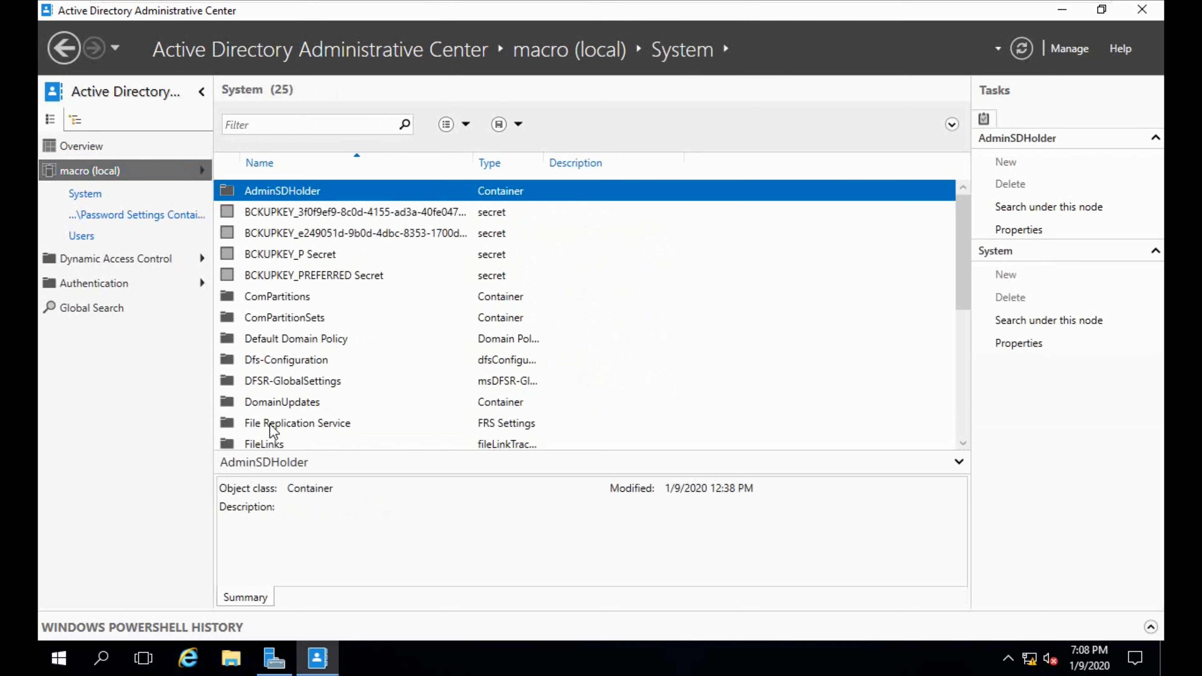
scroll(down, 3)
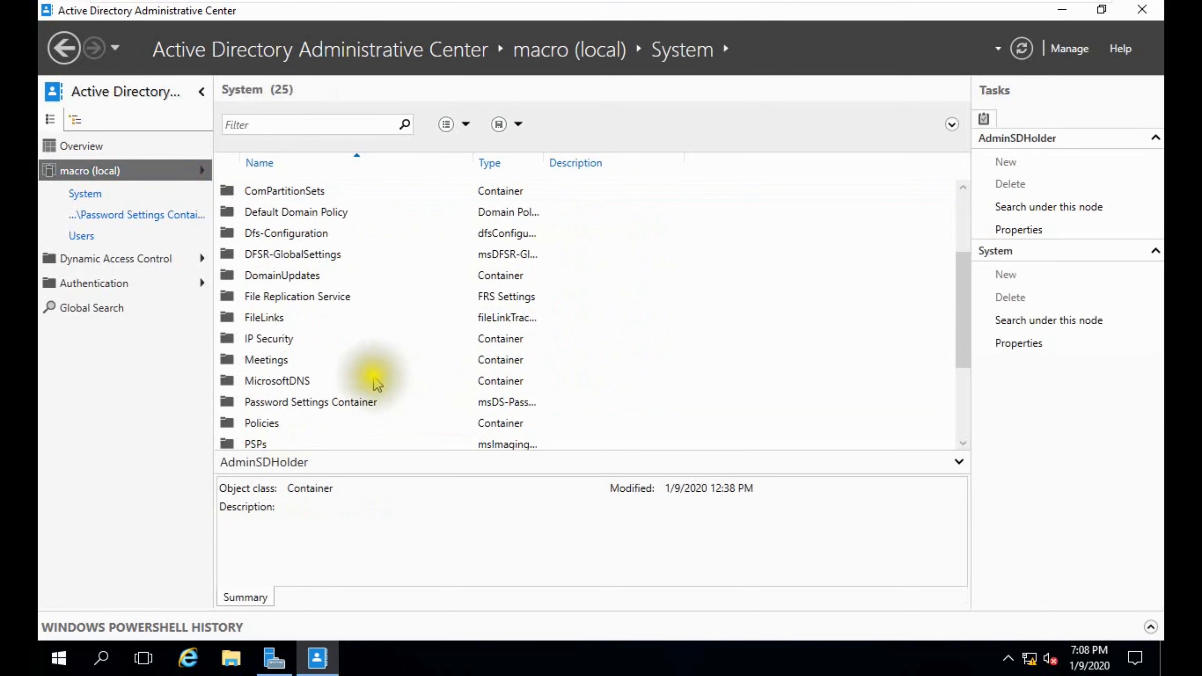
click(311, 402)
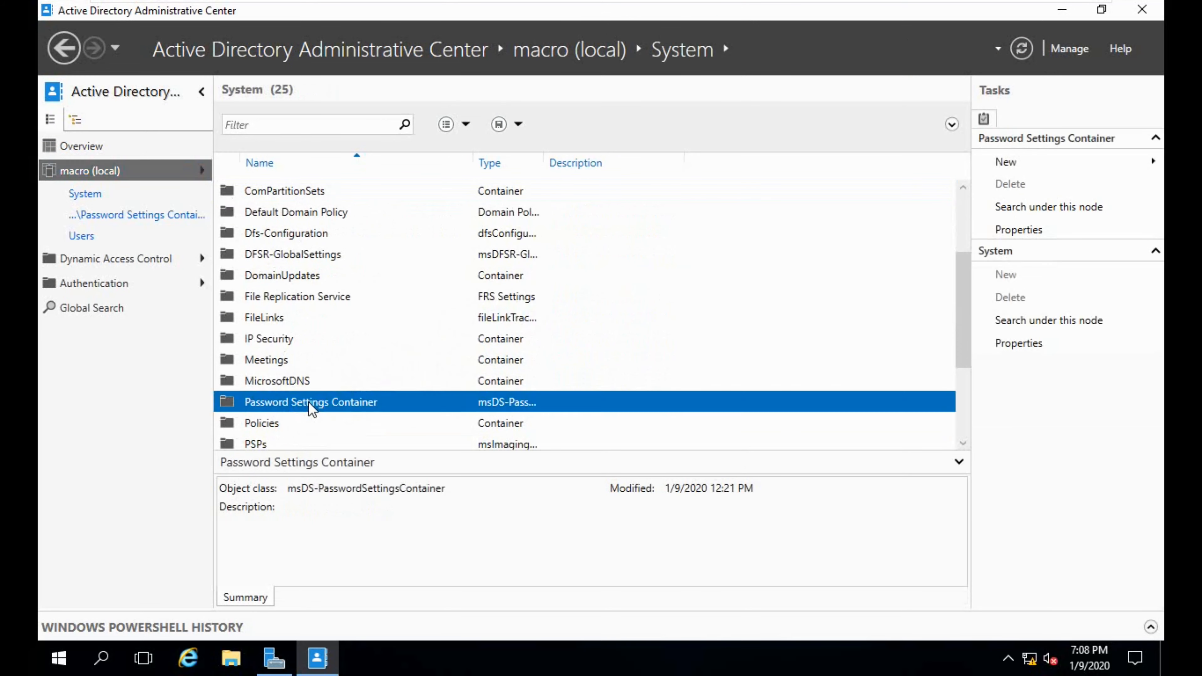
double_click(310, 402)
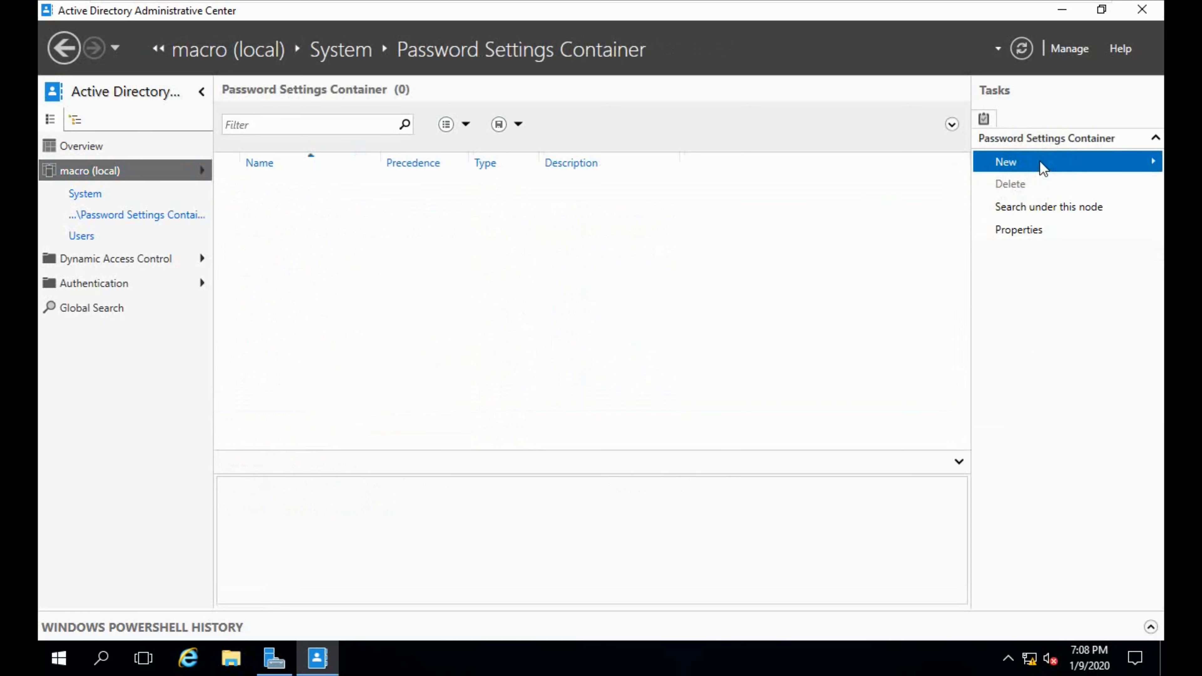
Step: Start a new Password Settings object from the Tasks pane and maximize its form
click(1006, 162)
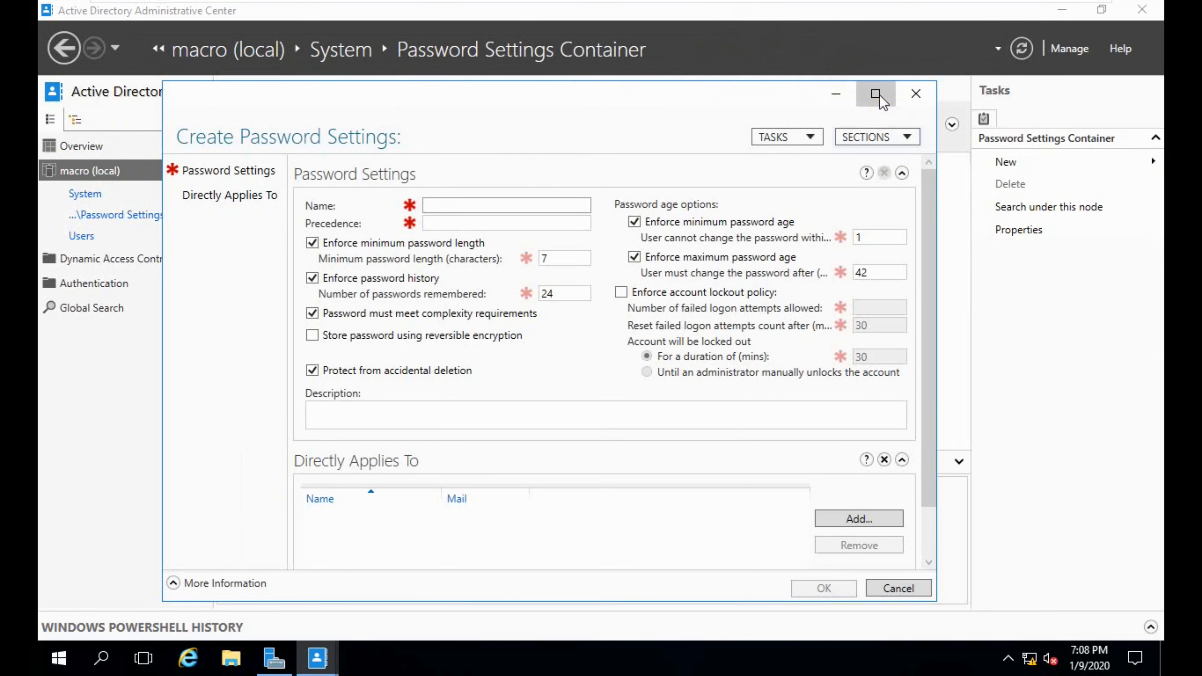
click(876, 93)
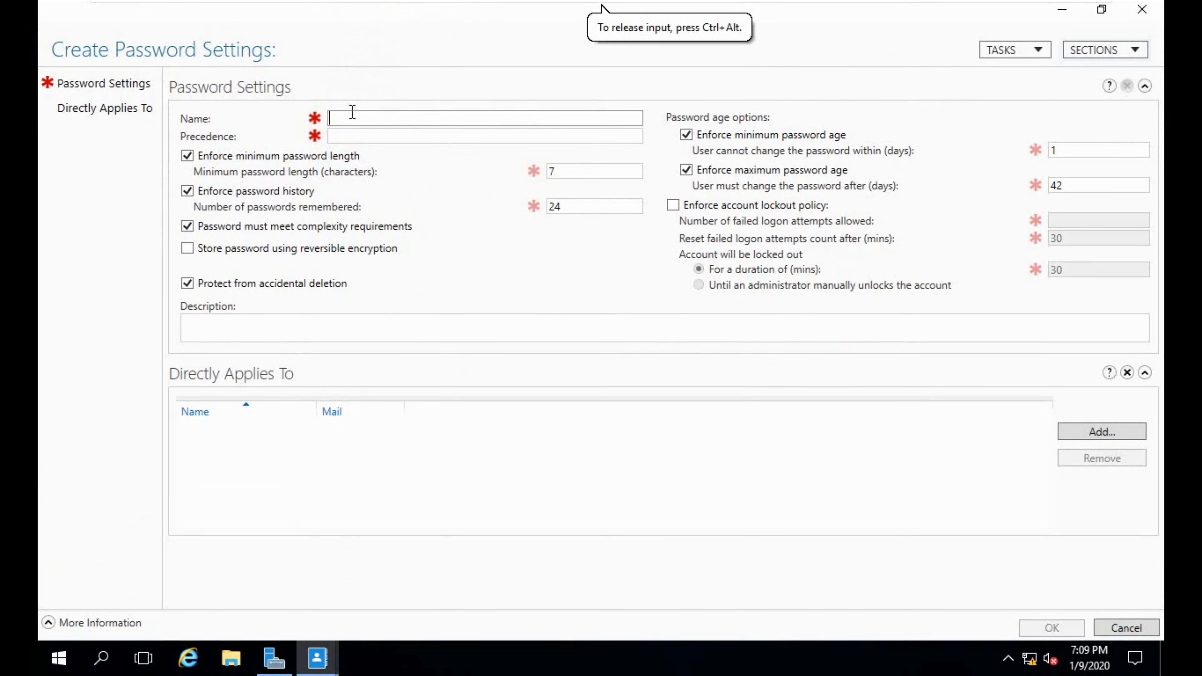
Step: Name the policy Admins with precedence 1, minimum length 10 and password history 48
text(Admin)
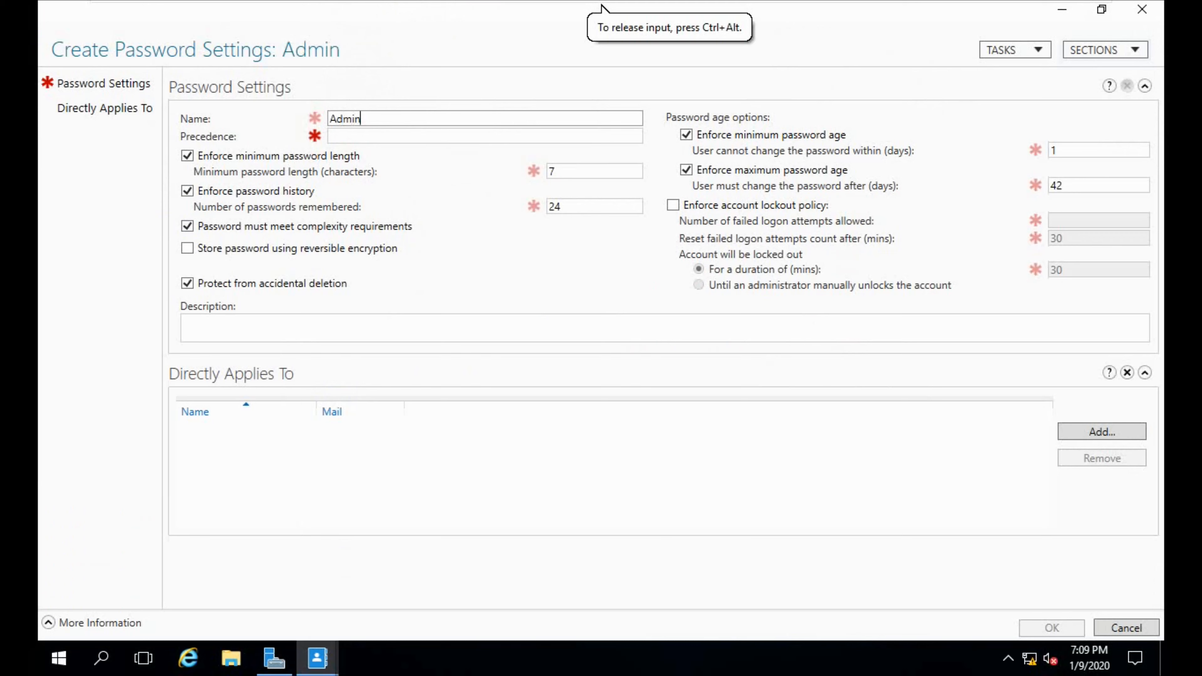
text(s)
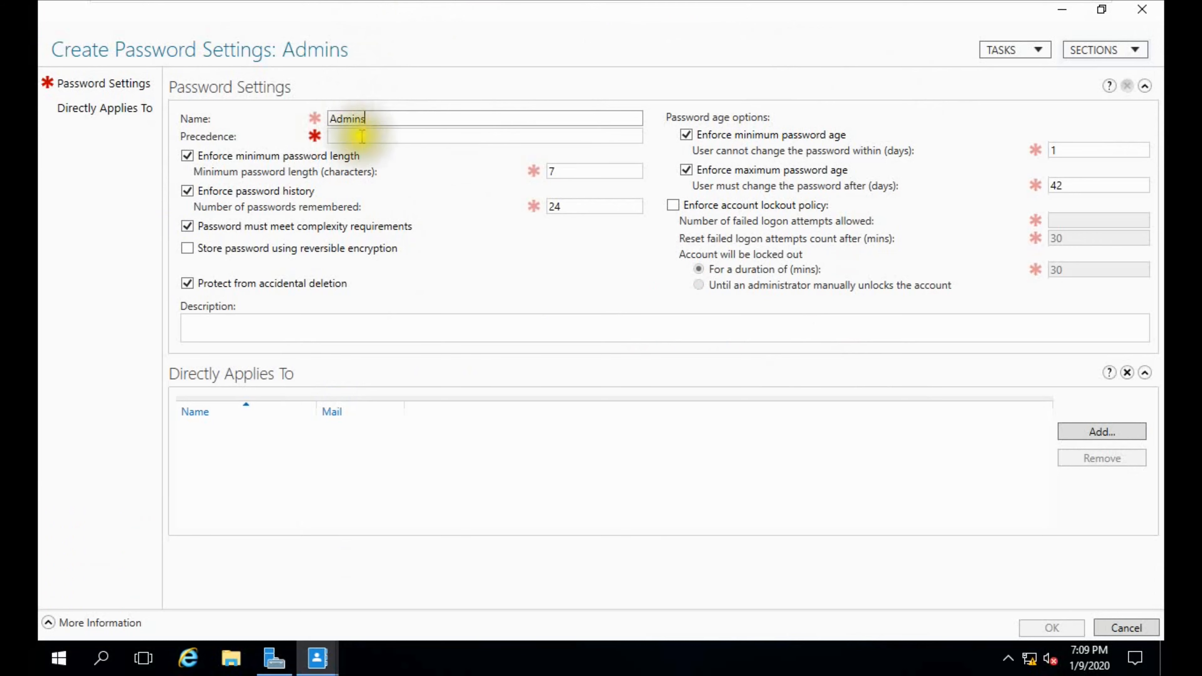
text(1)
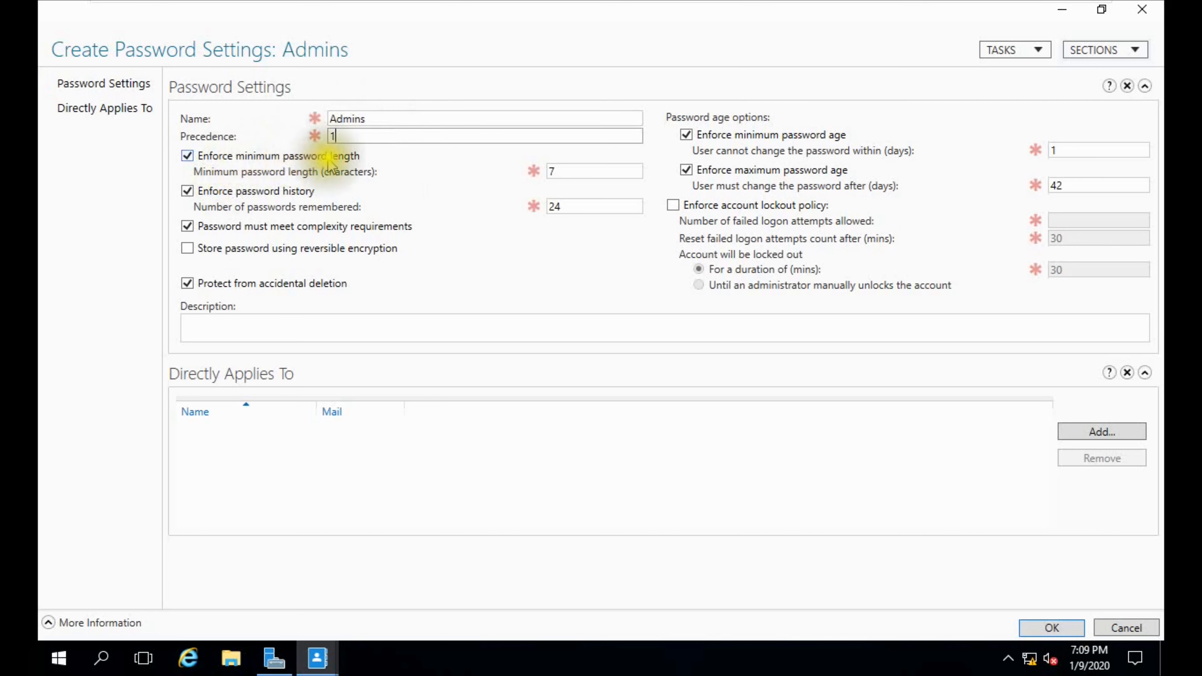
click(594, 171)
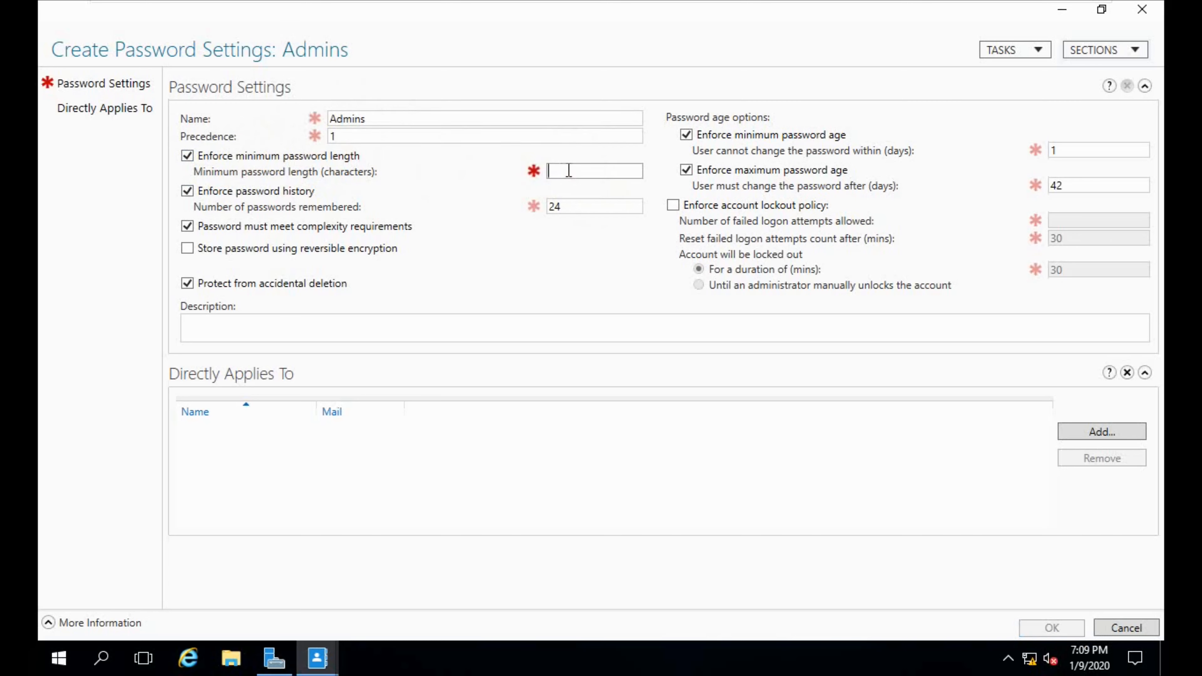
text(10)
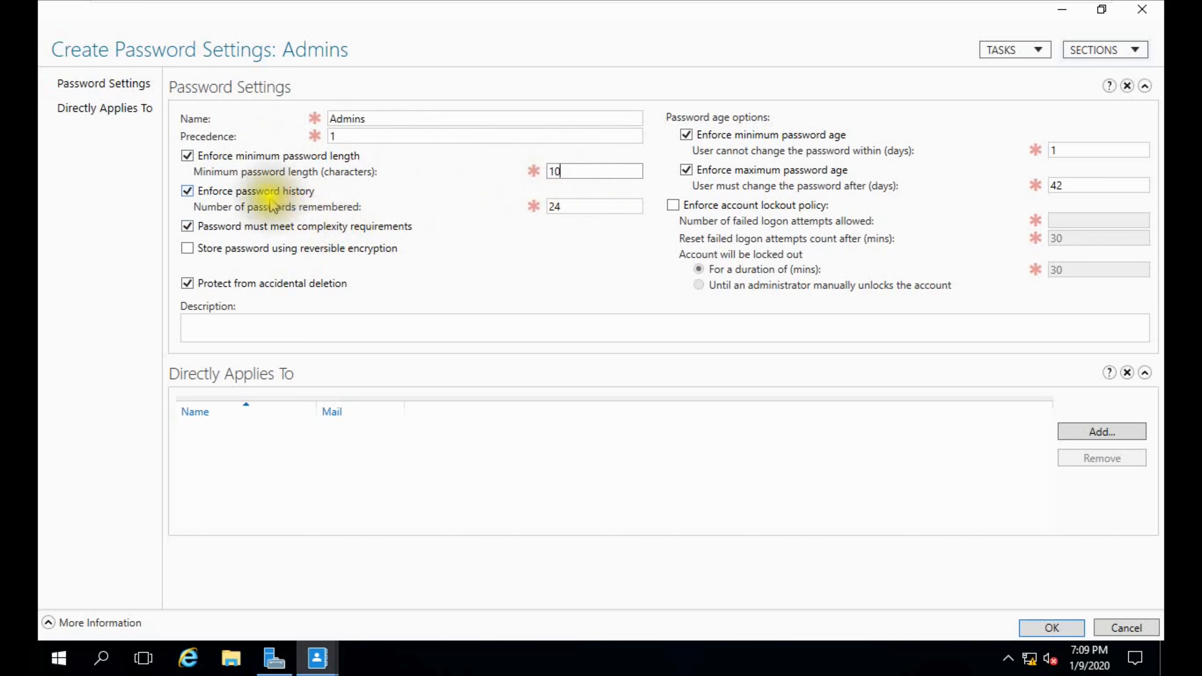
mouse_move(326, 225)
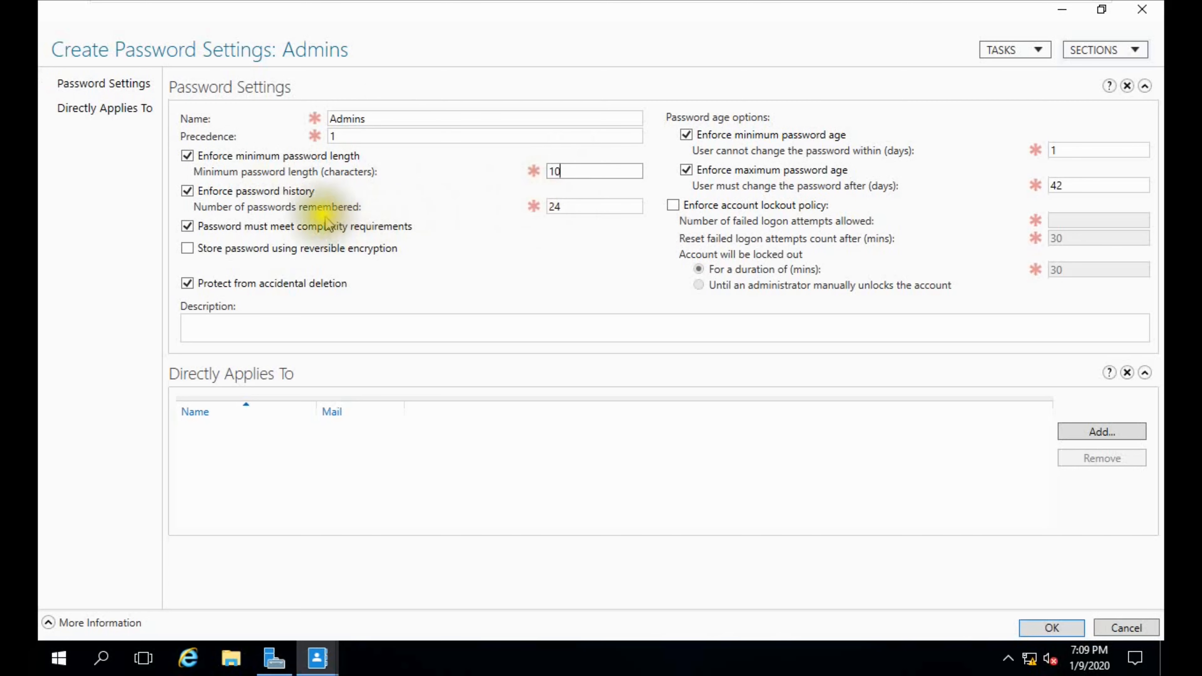
click(594, 206)
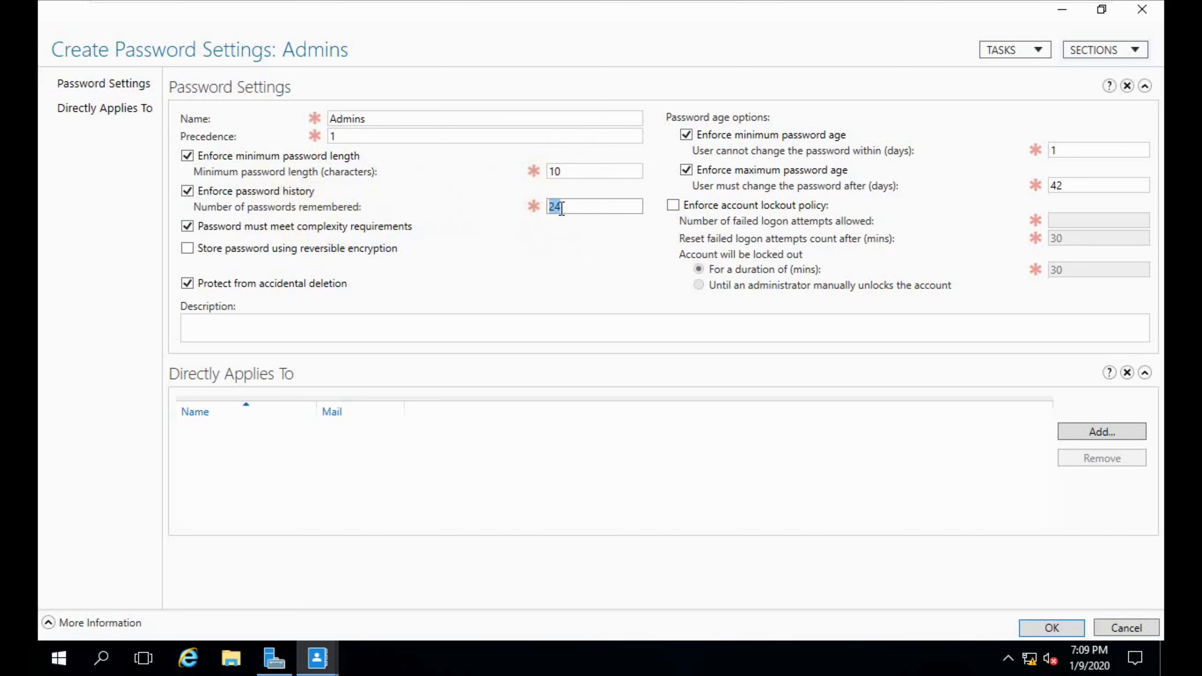
key(Delete)
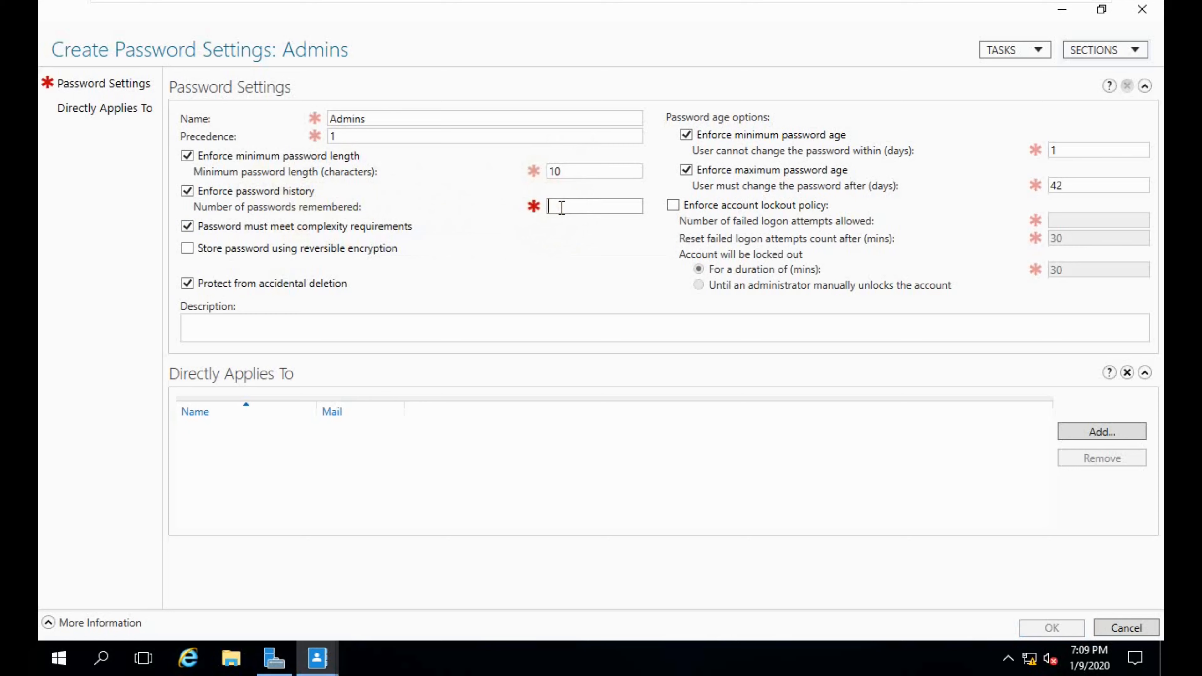
text(48)
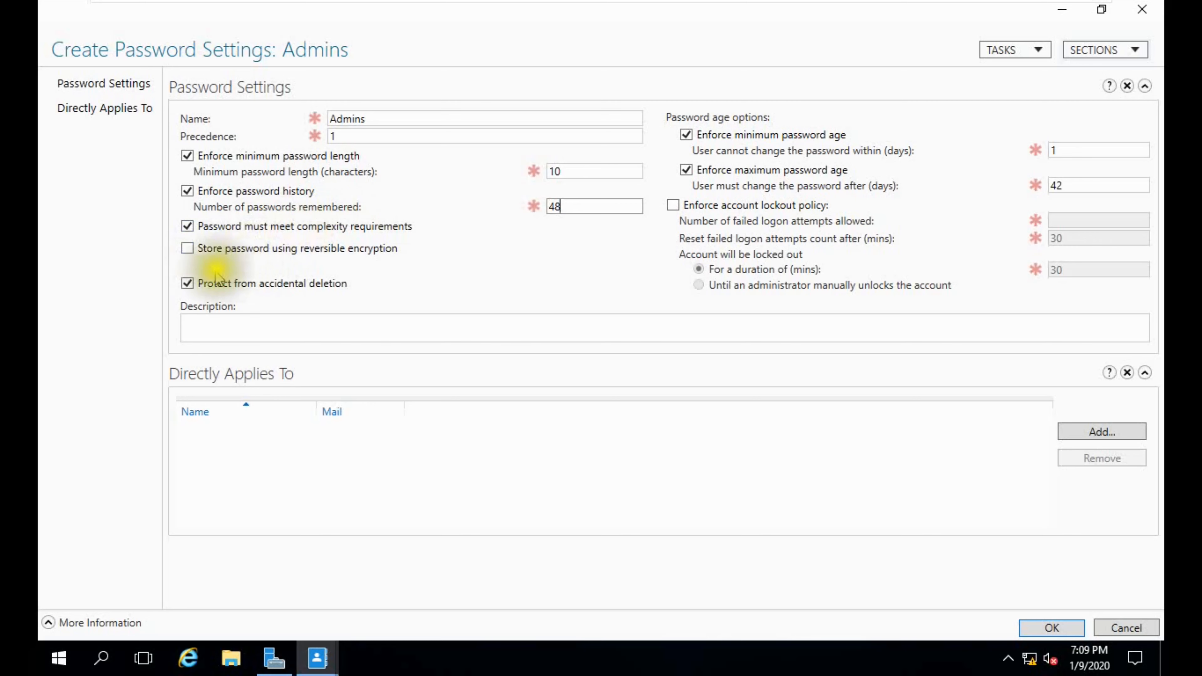
mouse_move(188, 282)
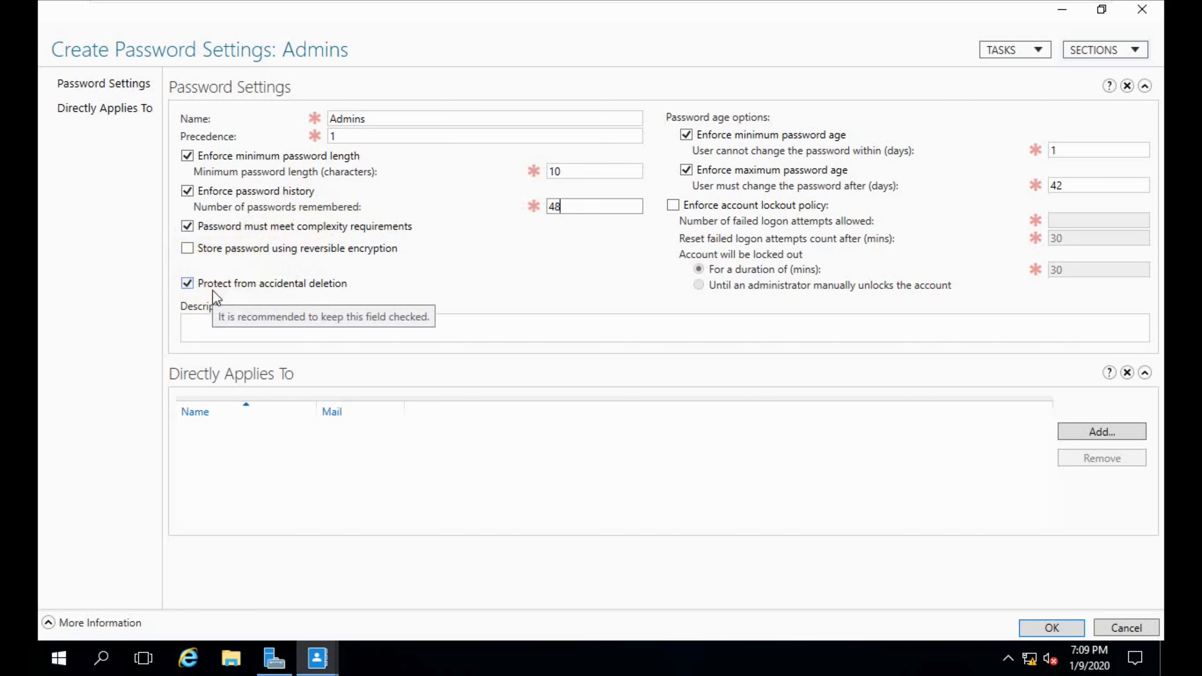
mouse_move(316, 295)
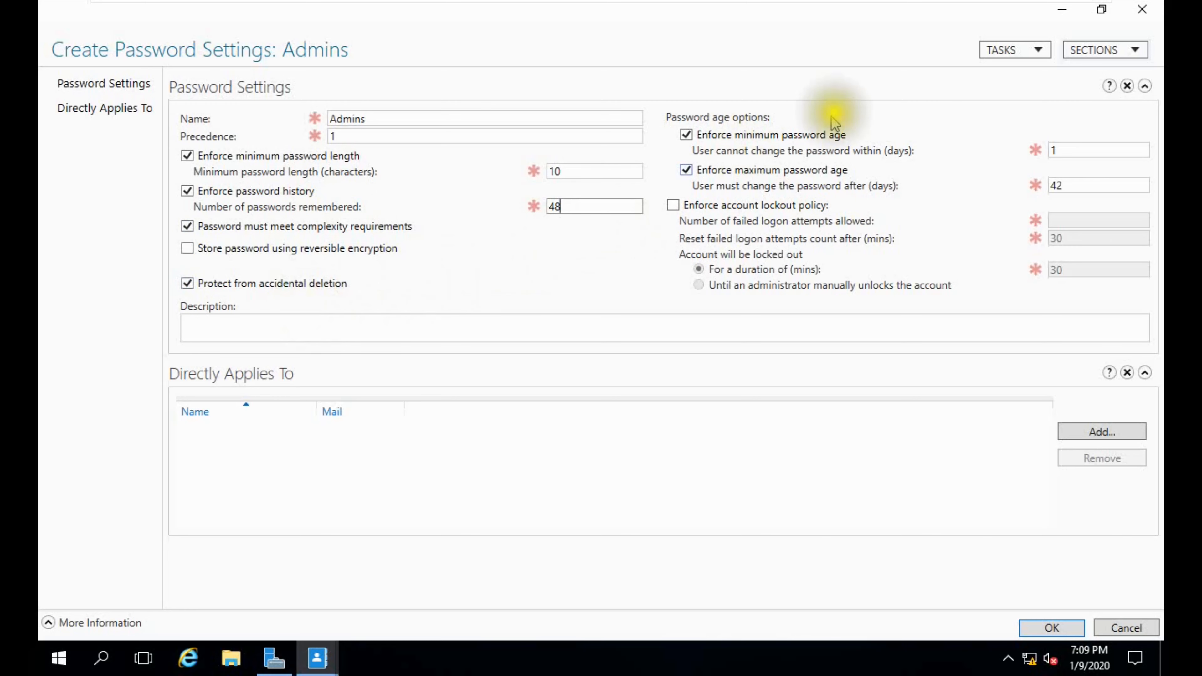
mouse_move(1079, 138)
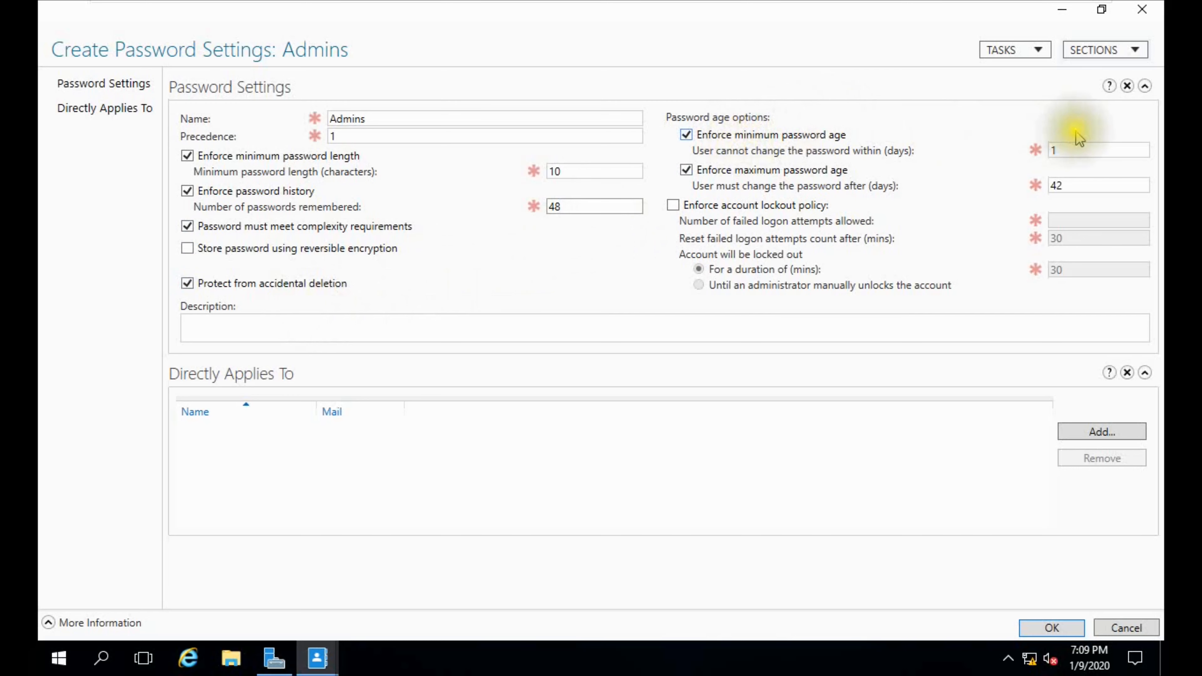
mouse_move(1042, 191)
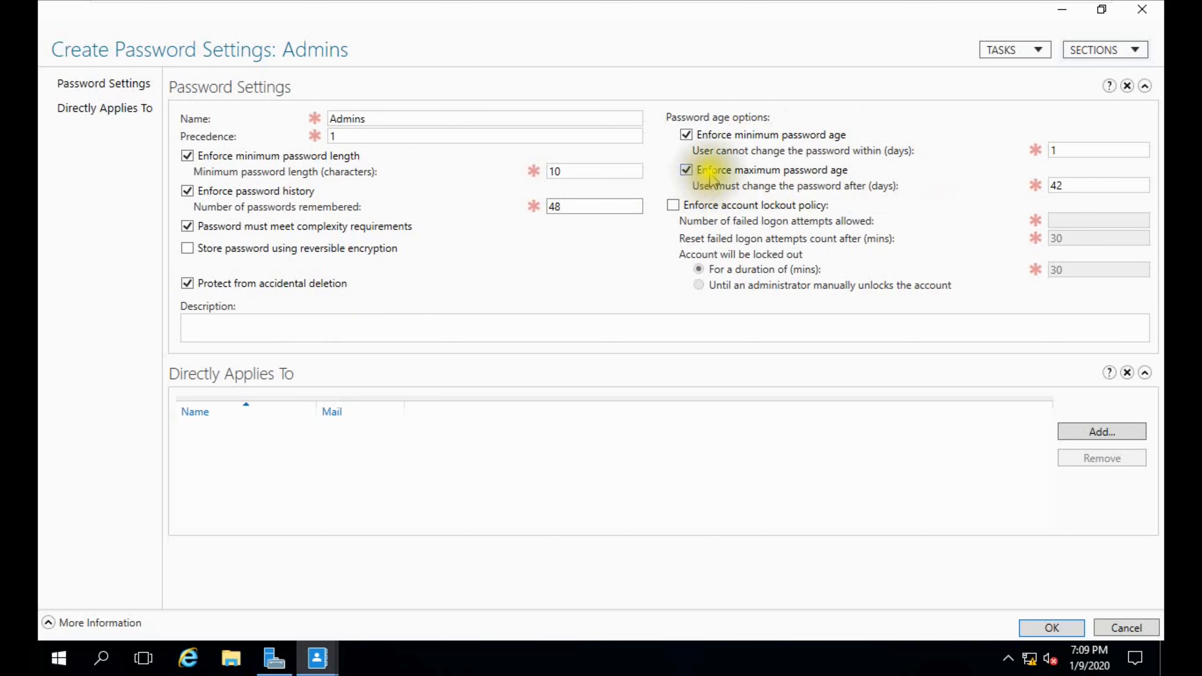
Step: Set maximum password age to 60 days and enforce lockout after 3 failed logons
click(1097, 185)
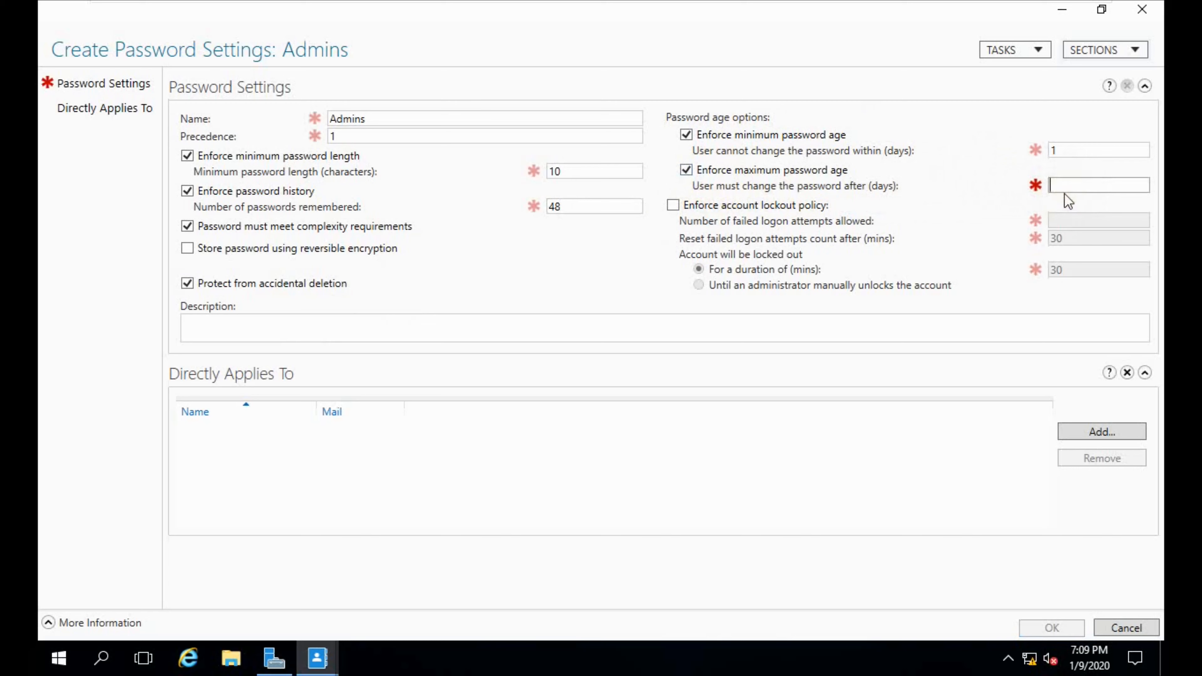
text(60)
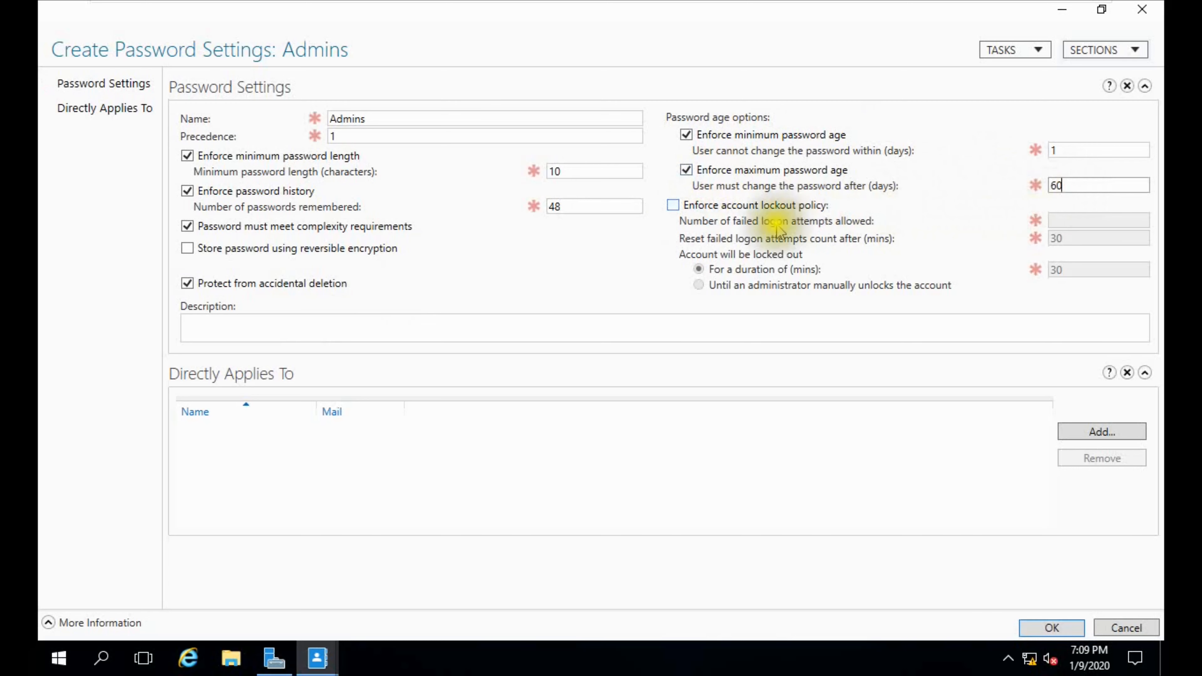
mouse_move(720, 215)
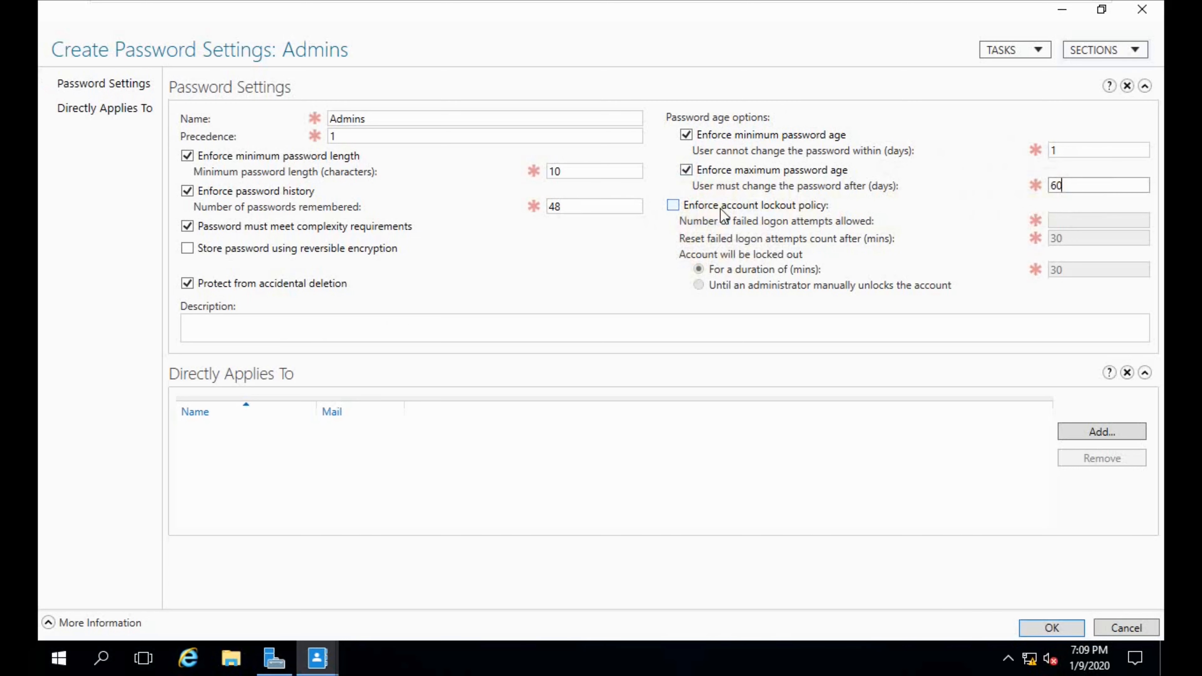
click(672, 204)
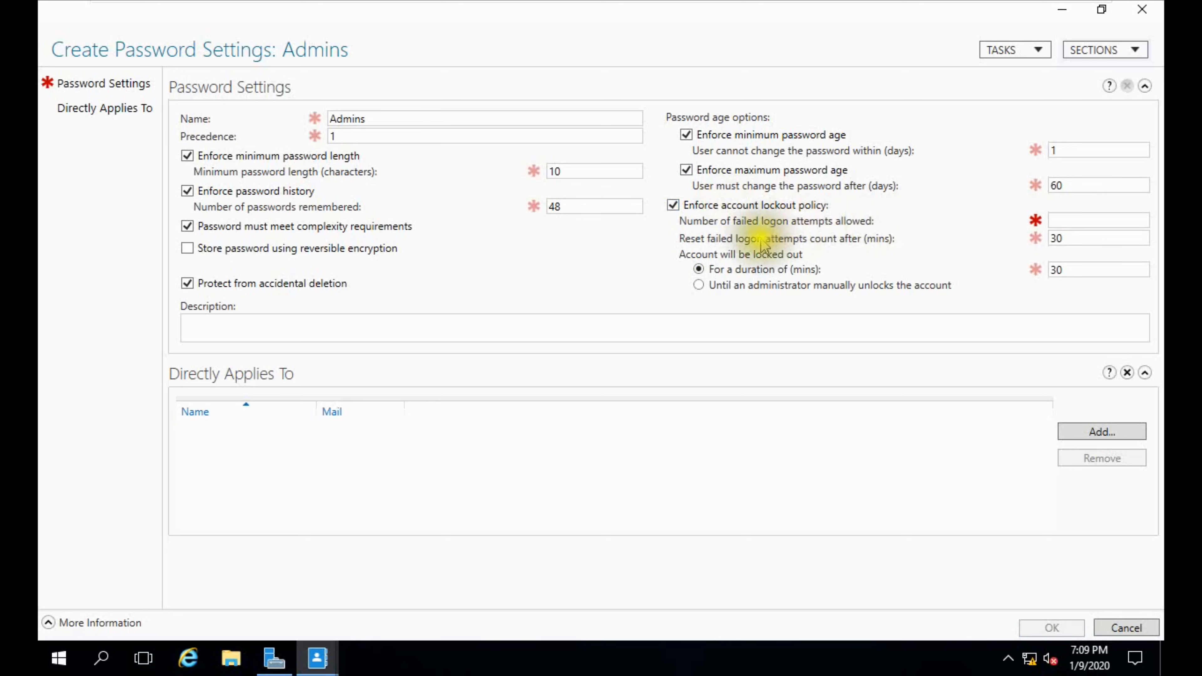
click(1098, 220)
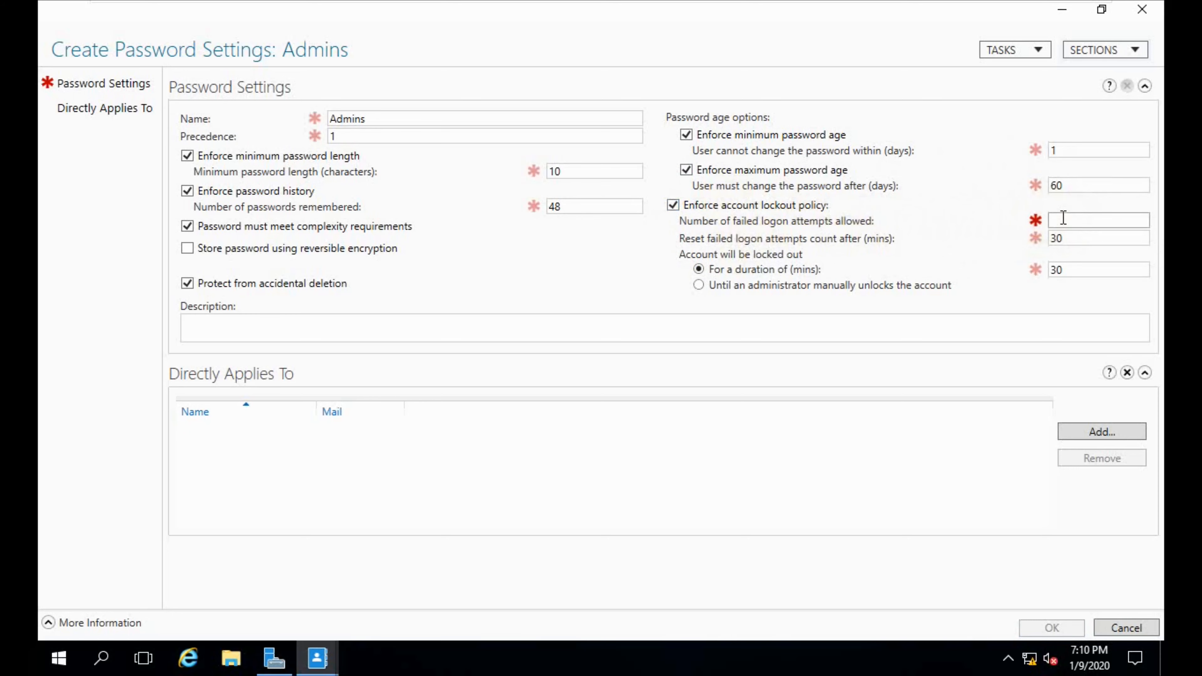
text(3)
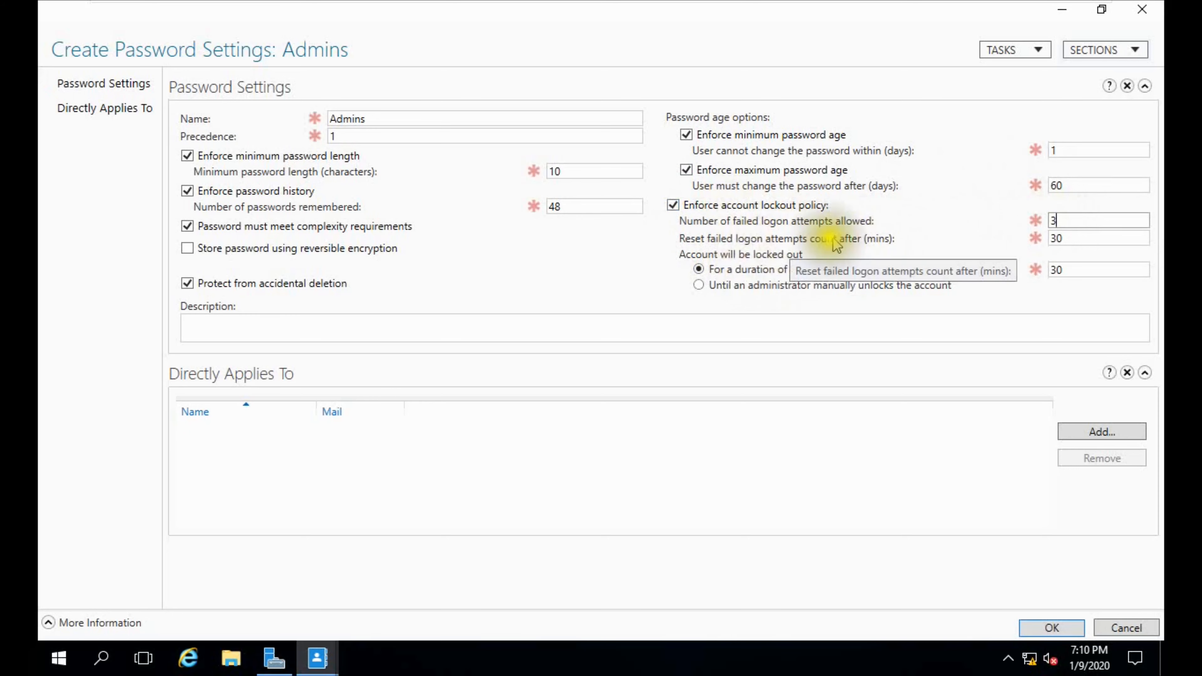
mouse_move(808, 307)
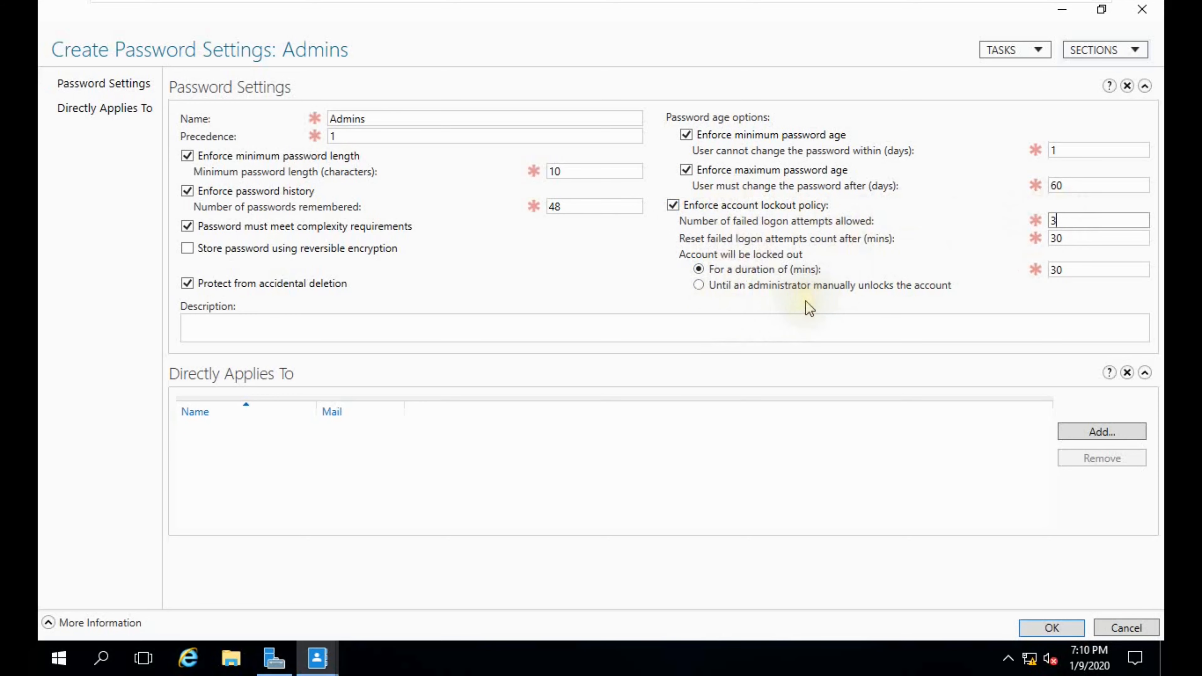
mouse_move(289, 198)
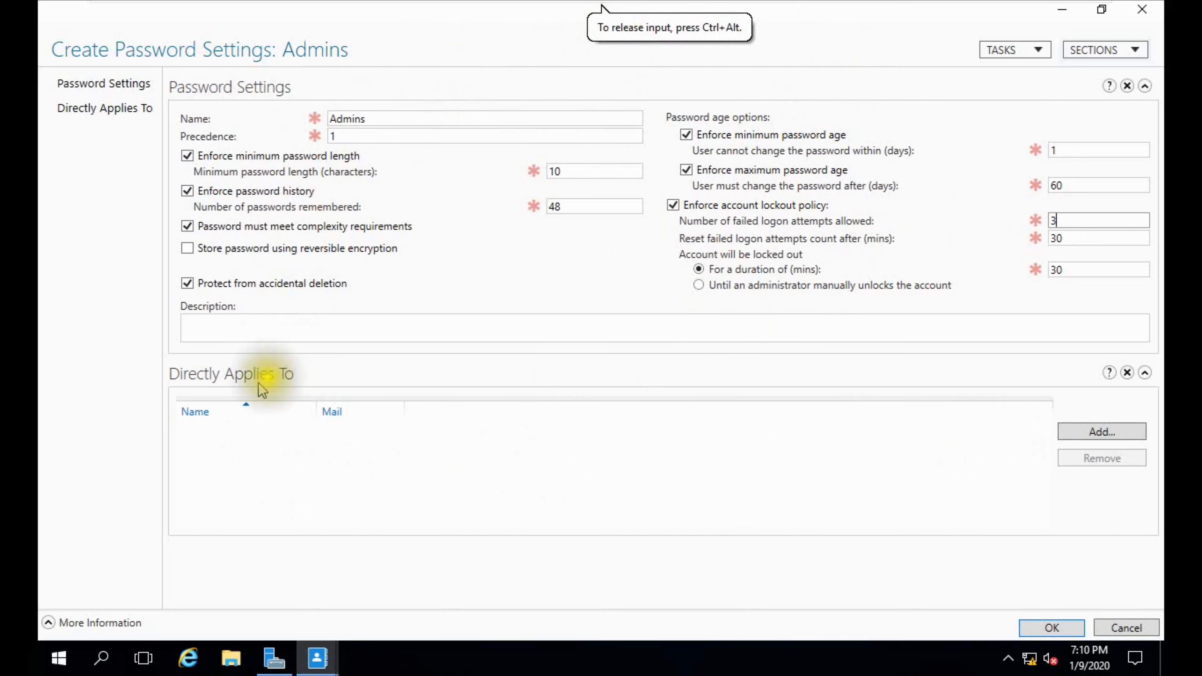
mouse_move(335, 365)
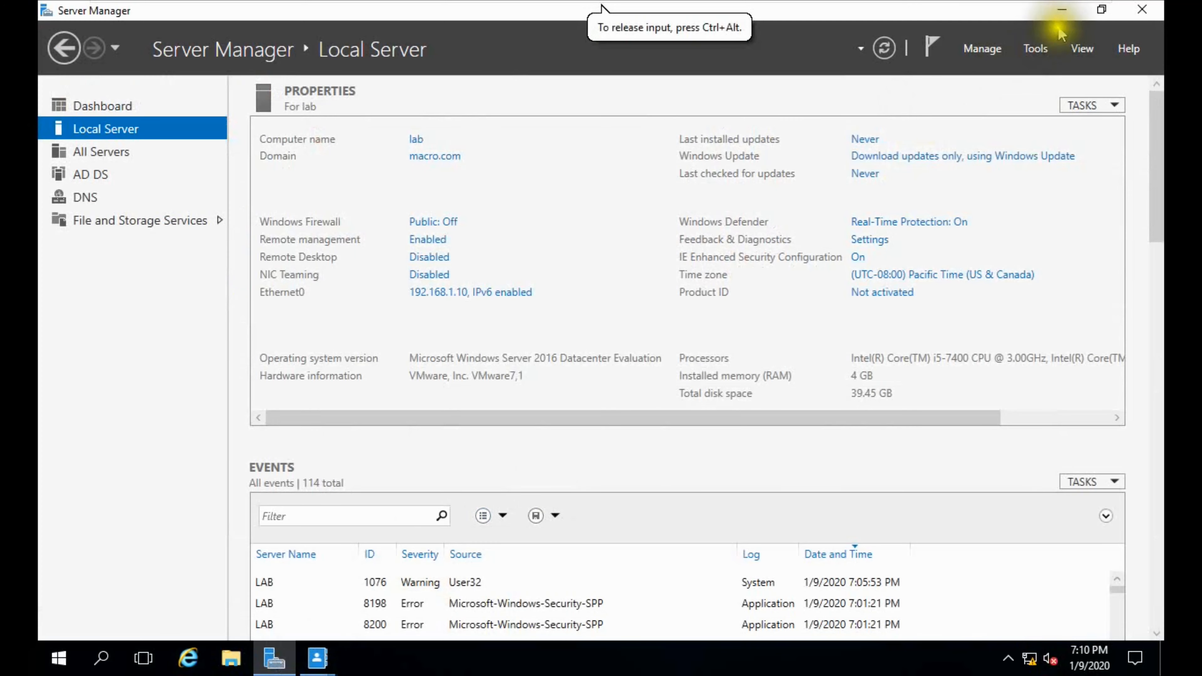
Step: Launch Active Directory Users and Computers from Server Manager's Tools menu
click(1035, 48)
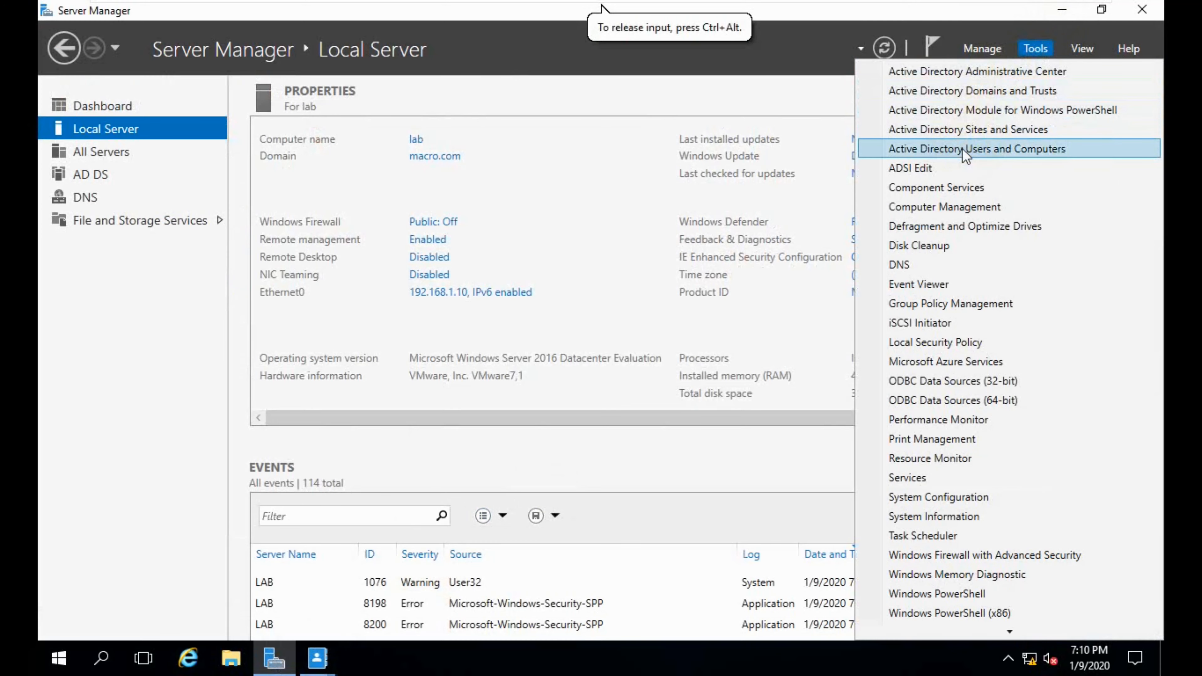
click(975, 149)
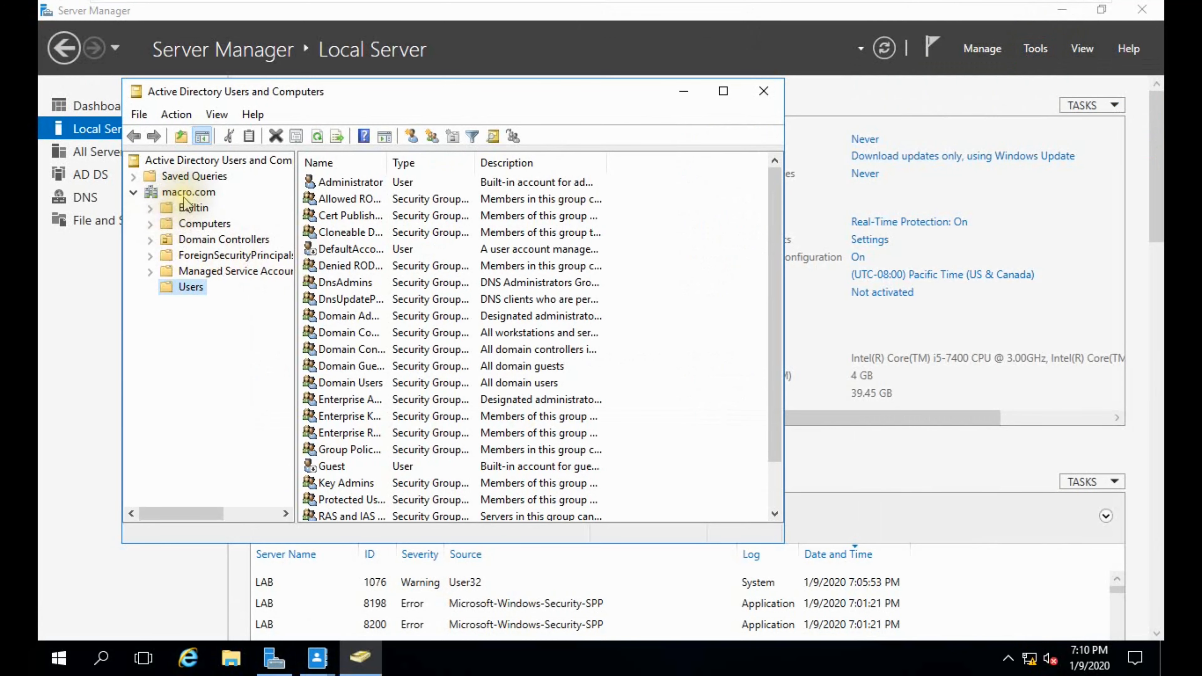
Step: Create a global security group named Secure Admins in the macro.com domain
click(188, 191)
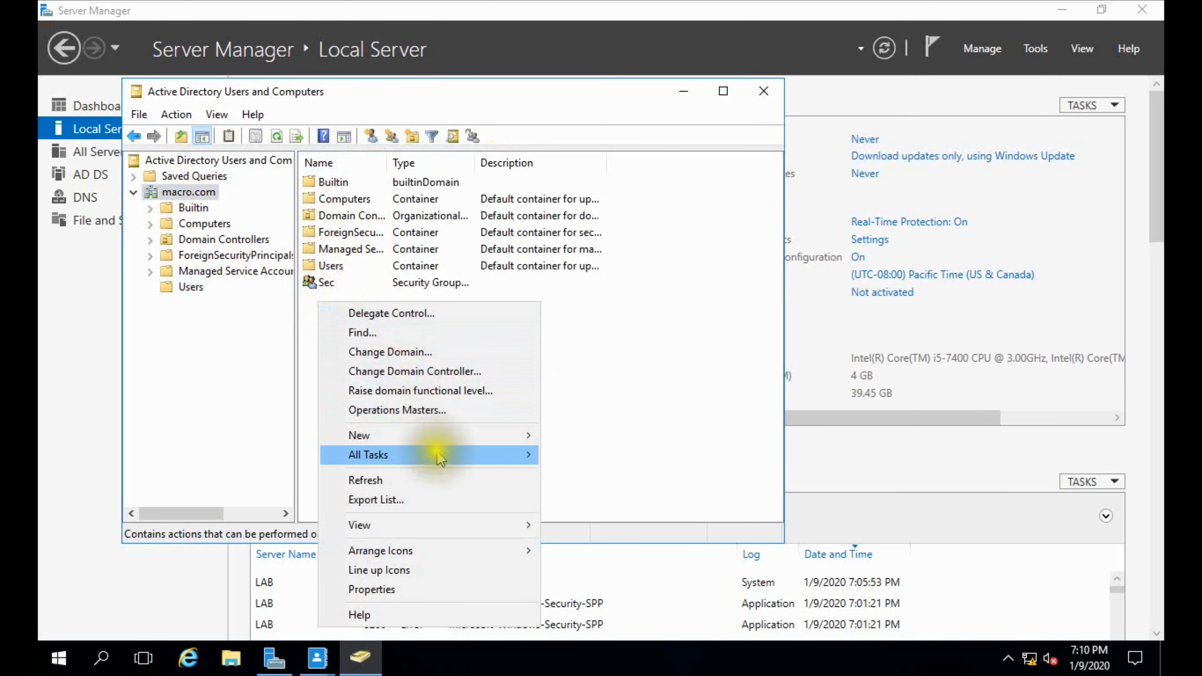
mouse_move(359, 436)
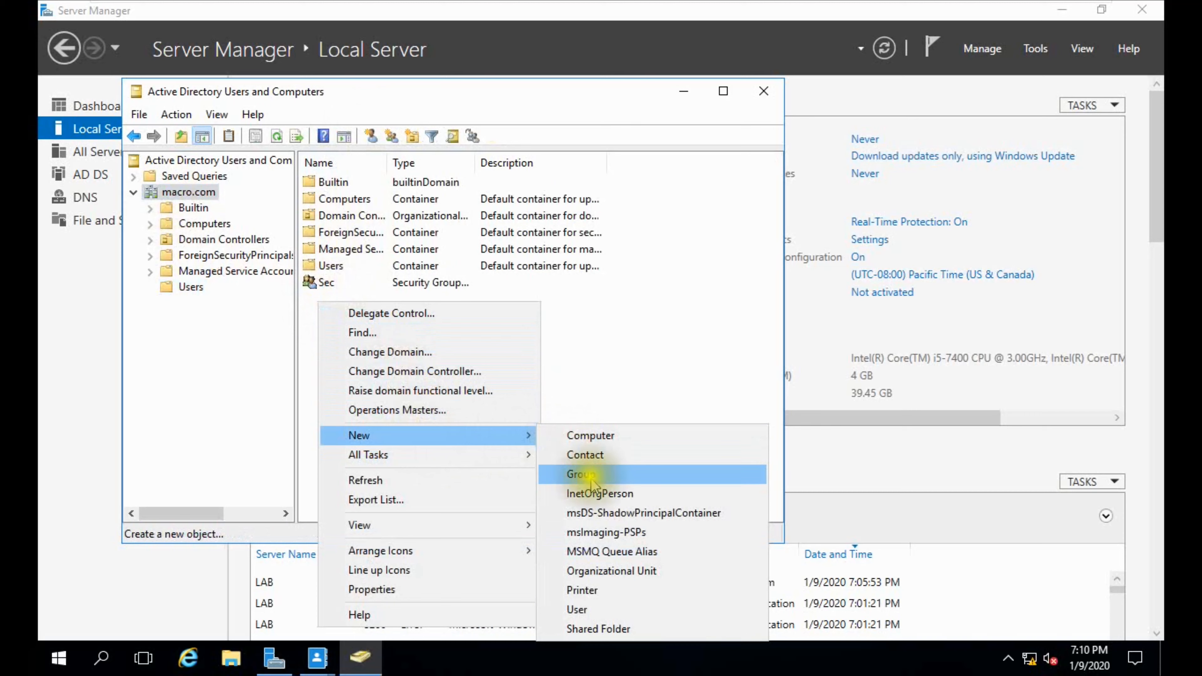
click(580, 474)
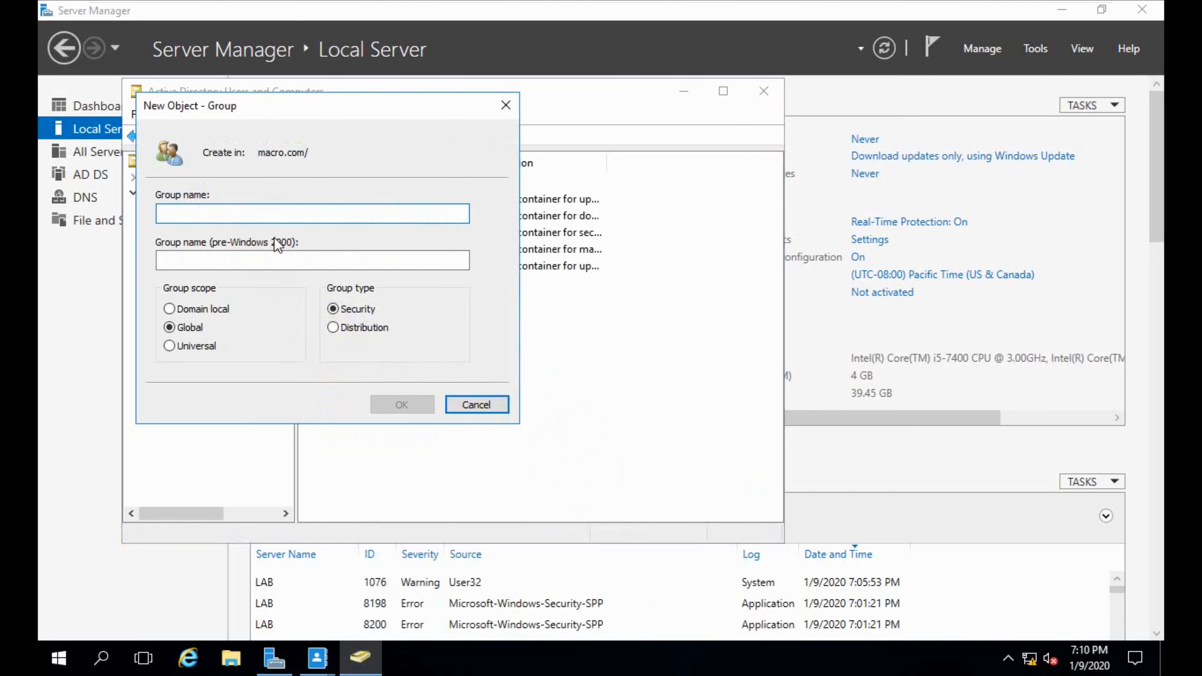
click(311, 213)
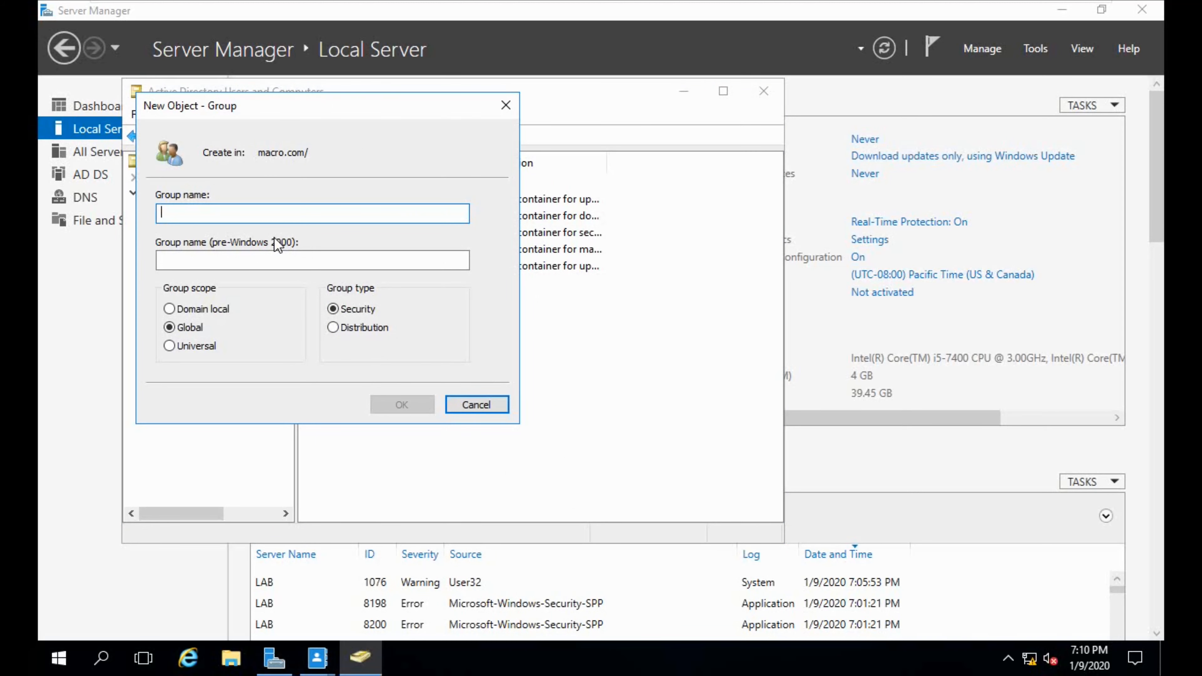
text(Secure Admins)
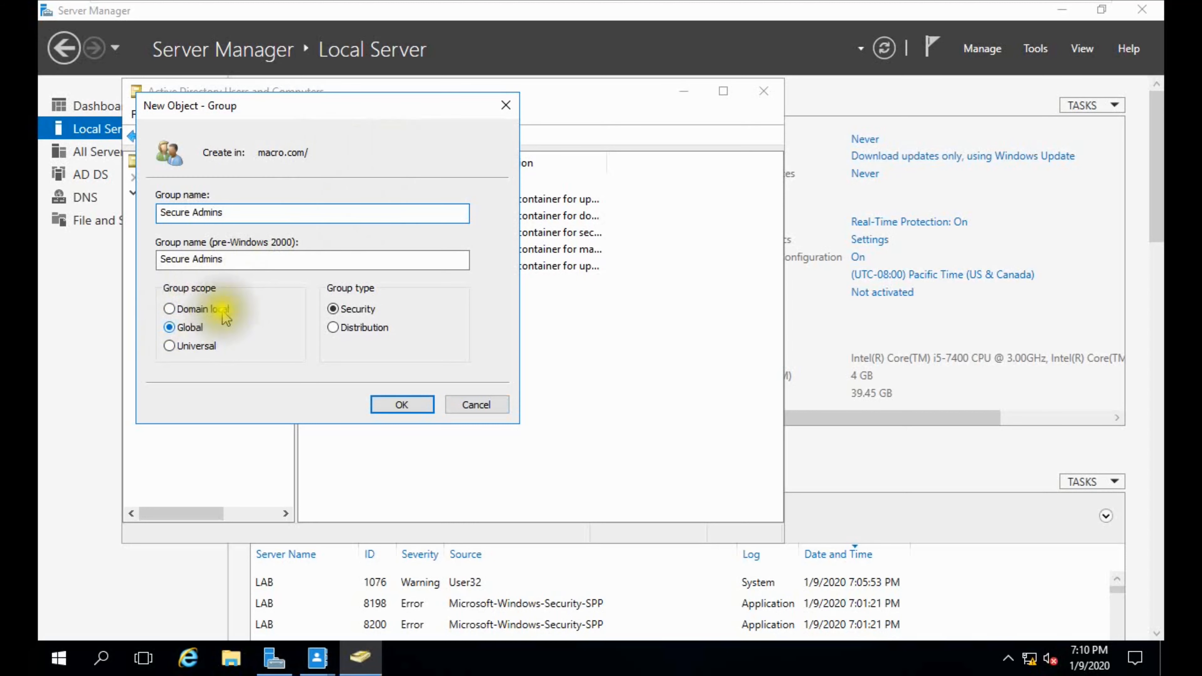
click(401, 403)
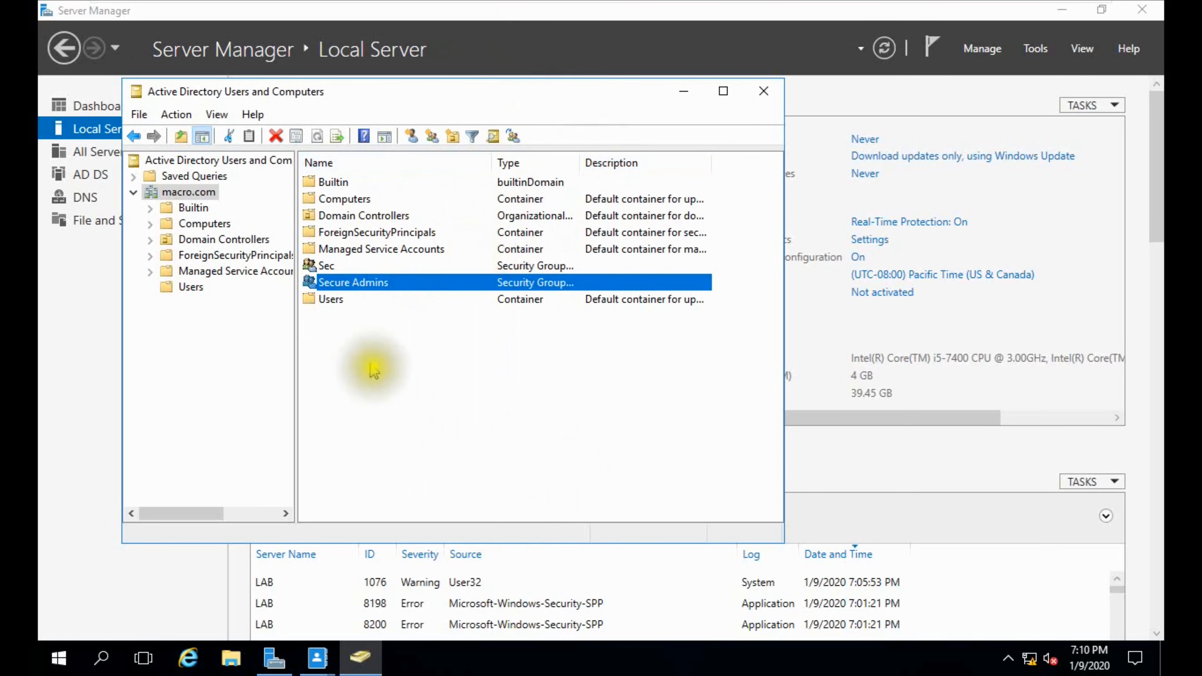
click(368, 365)
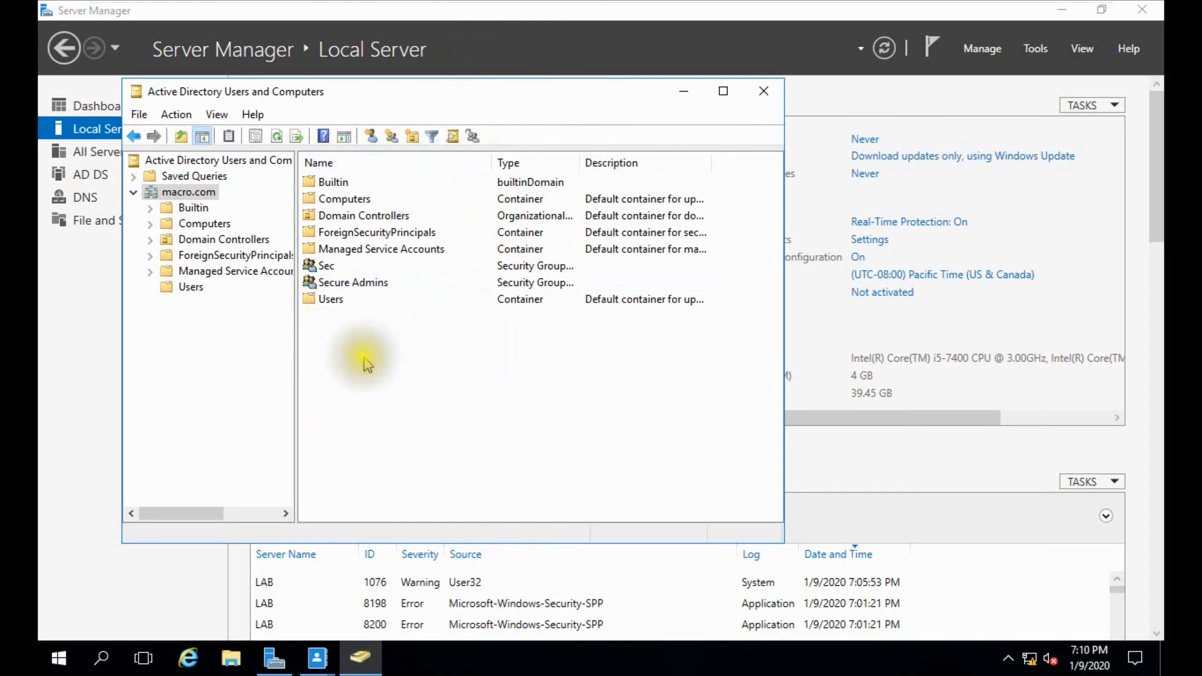
right_click(364, 364)
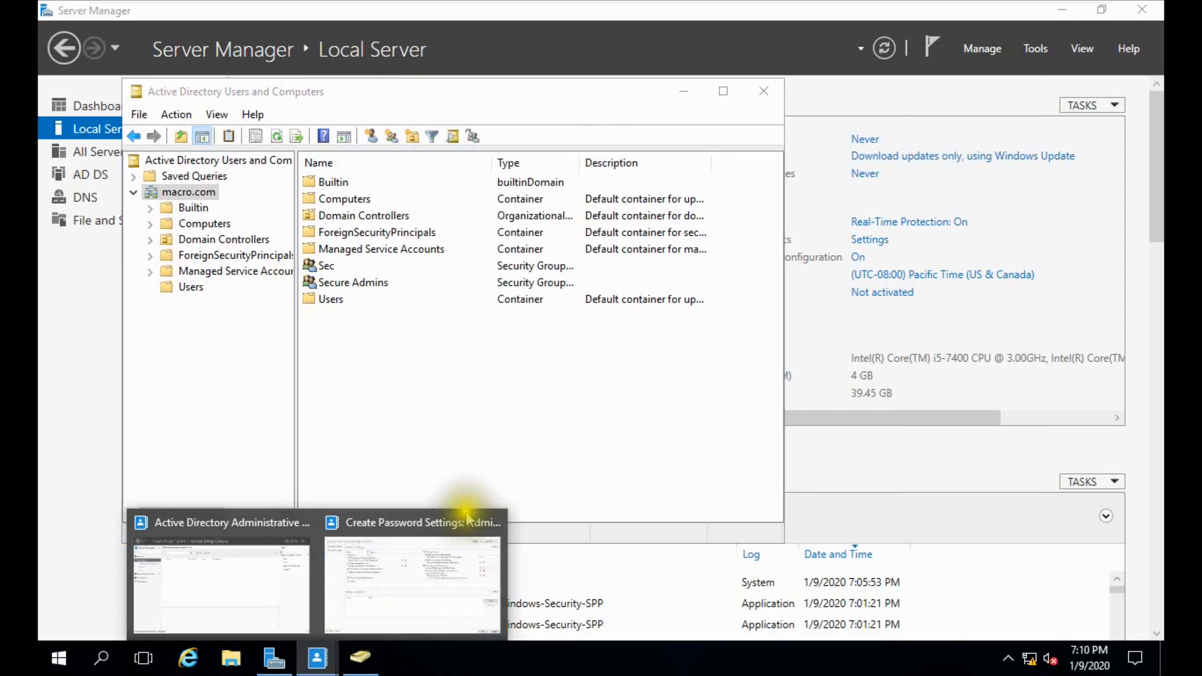
Step: Apply the Admins policy to the Secure Admins group and save it
click(412, 522)
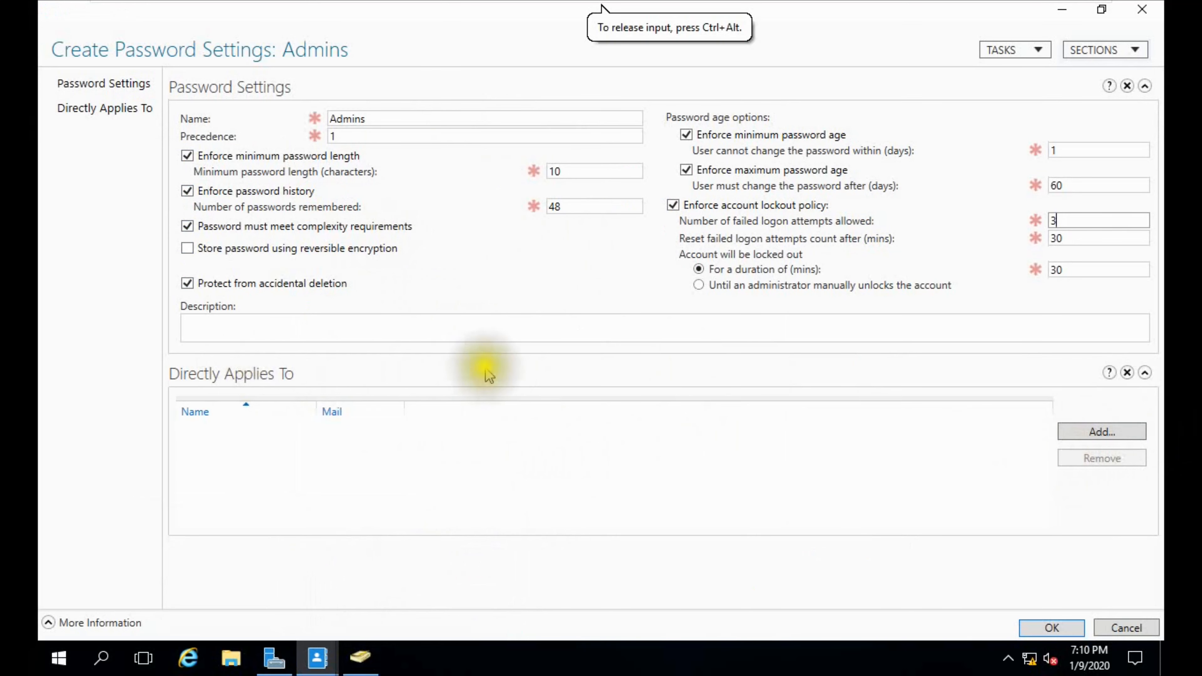
click(1100, 432)
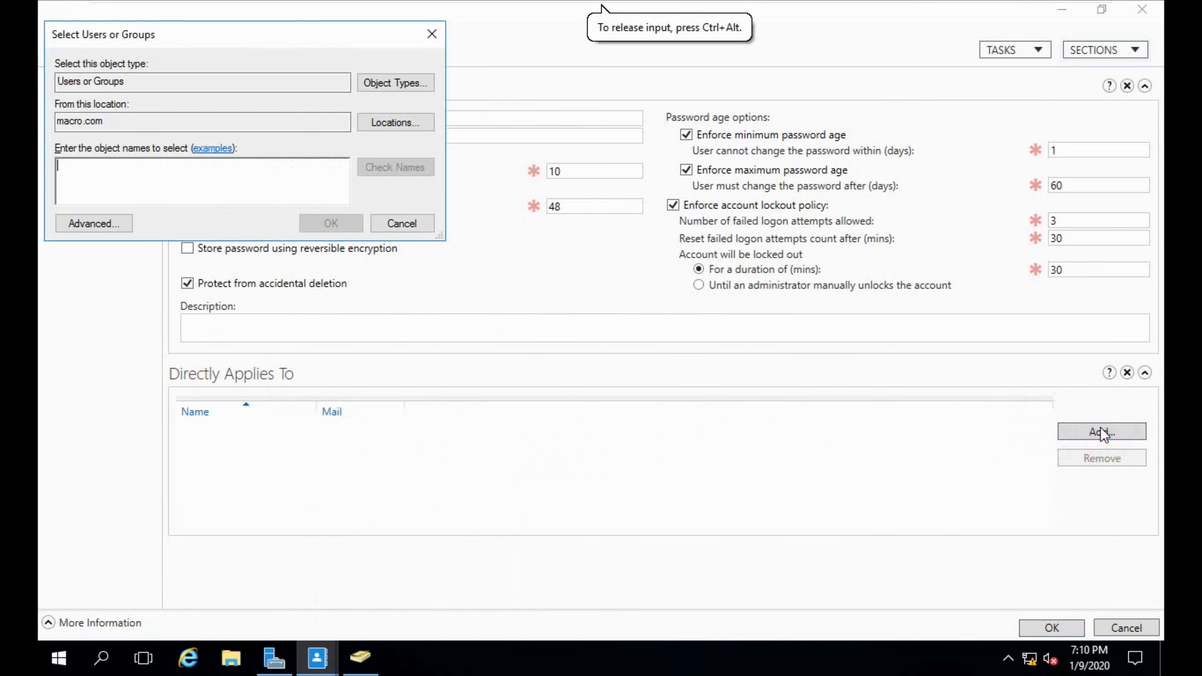
text(S)
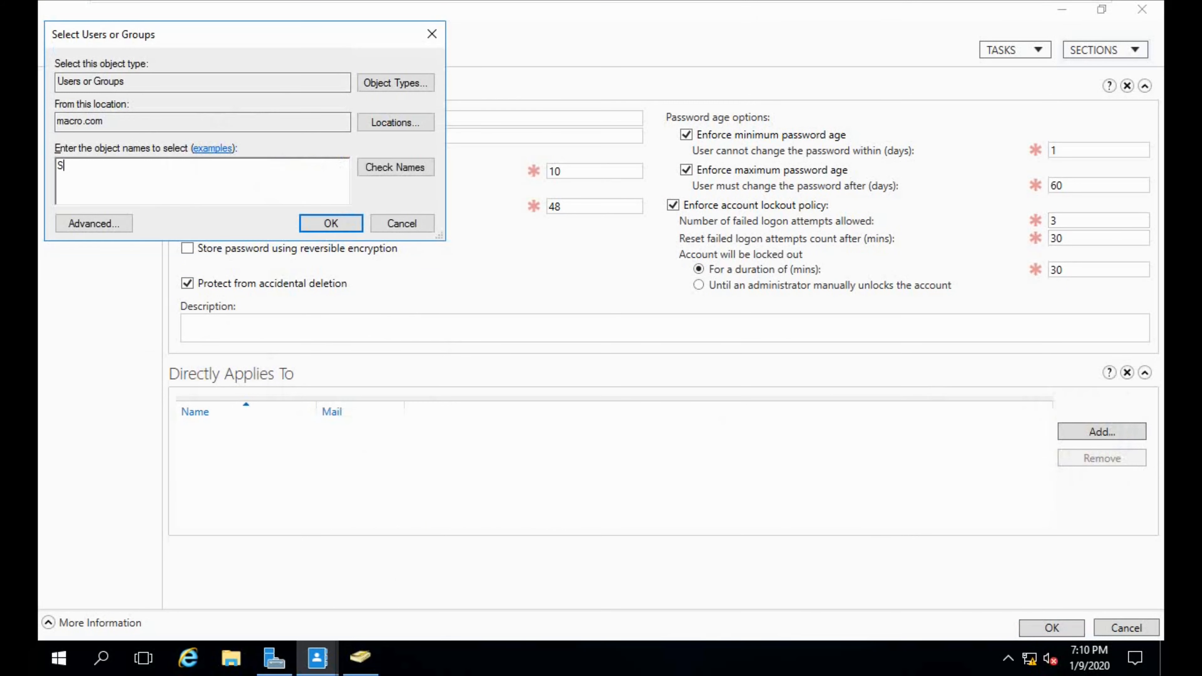
text(ecure Admins)
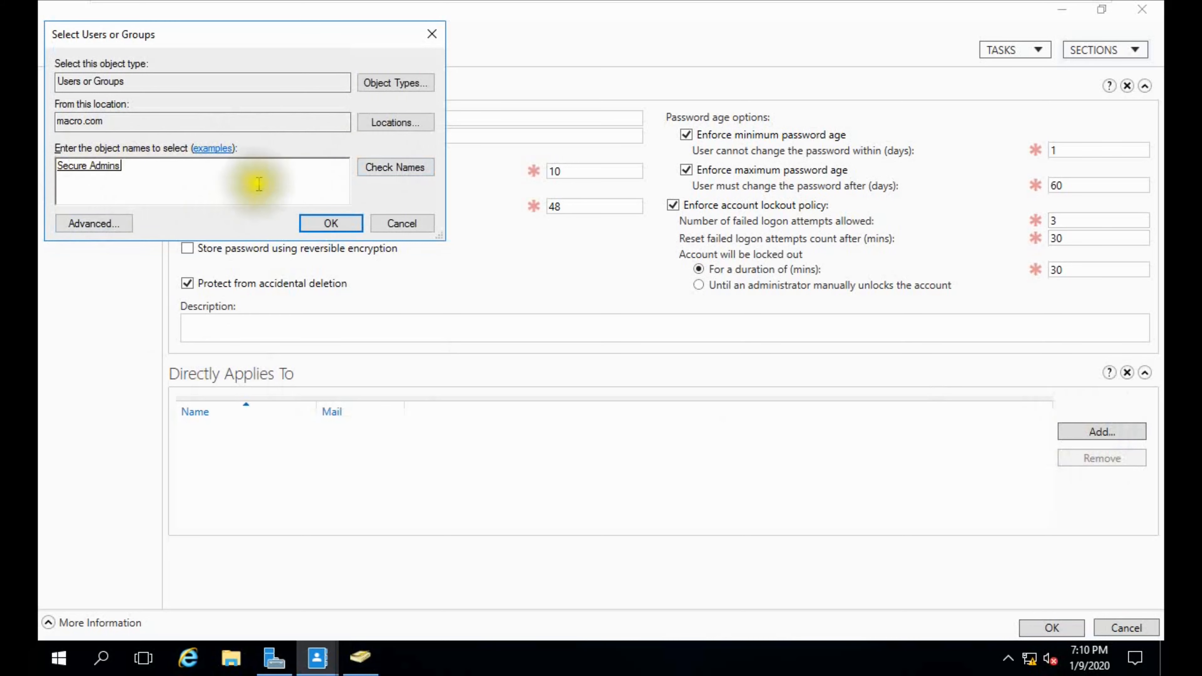
click(331, 223)
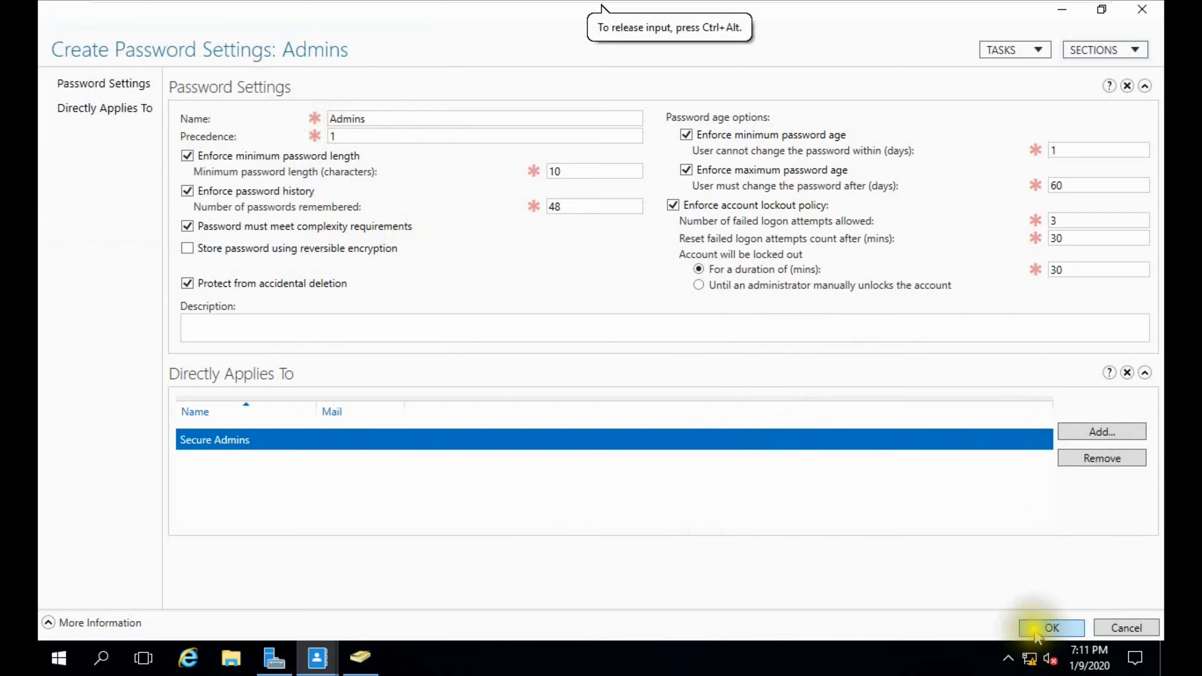
click(1051, 628)
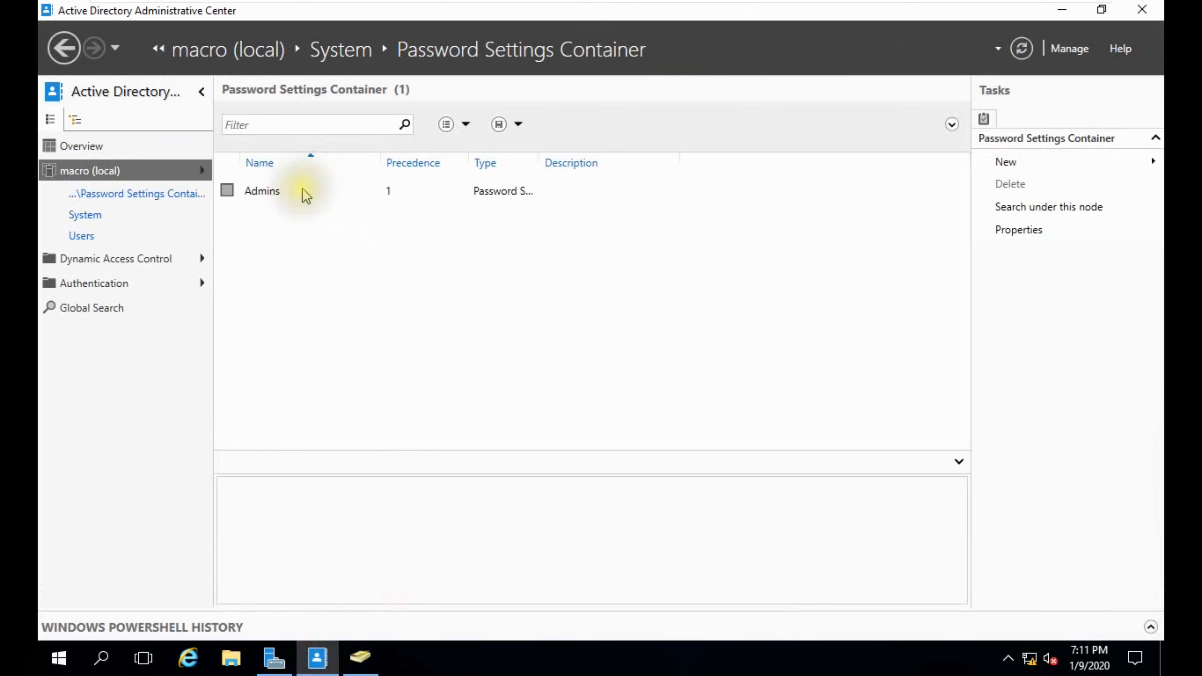
Step: Select the saved Admins policy in the Password Settings Container list
click(262, 191)
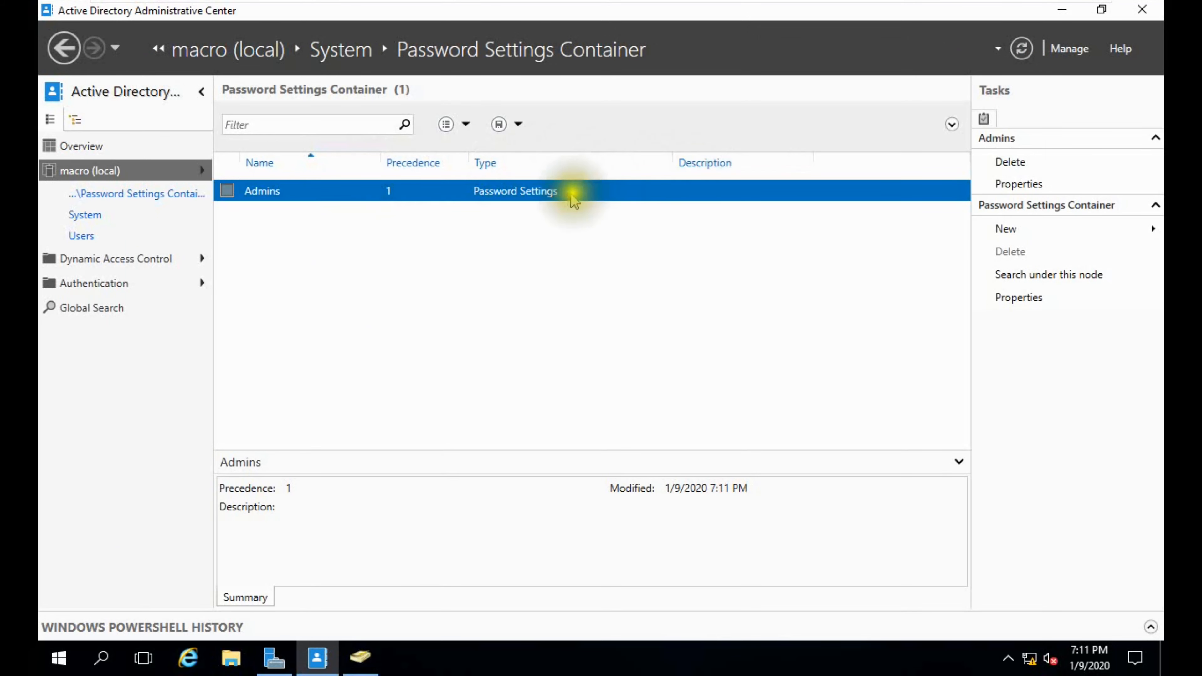
mouse_move(954, 225)
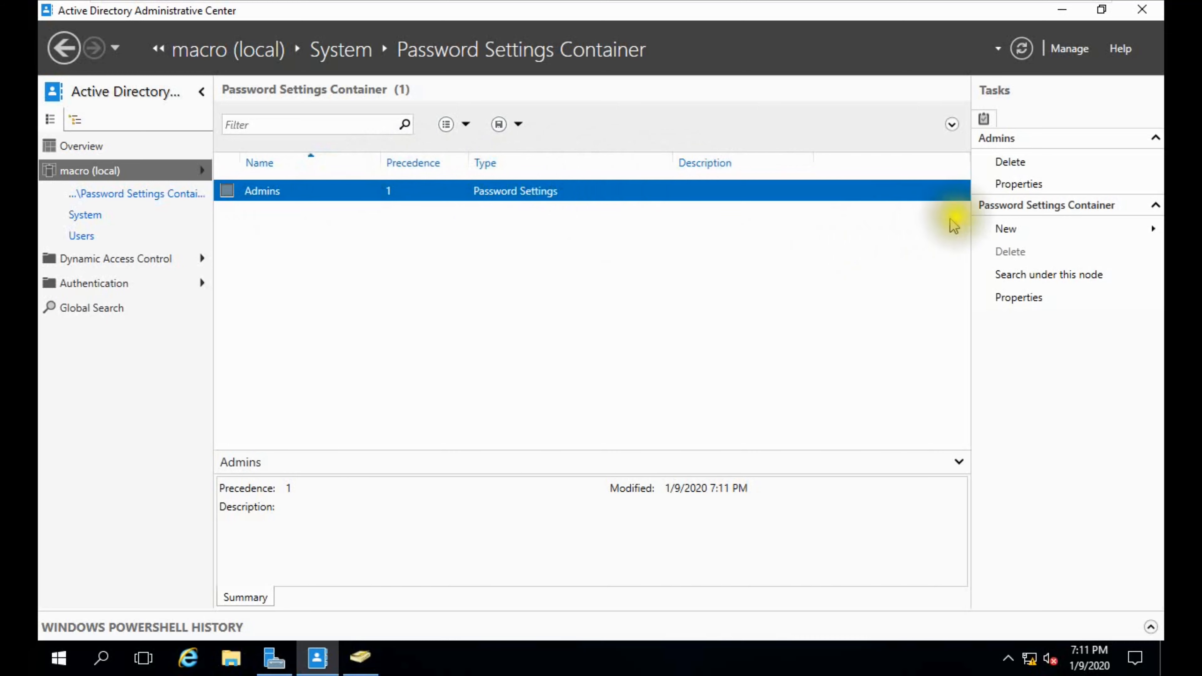
mouse_move(1006, 228)
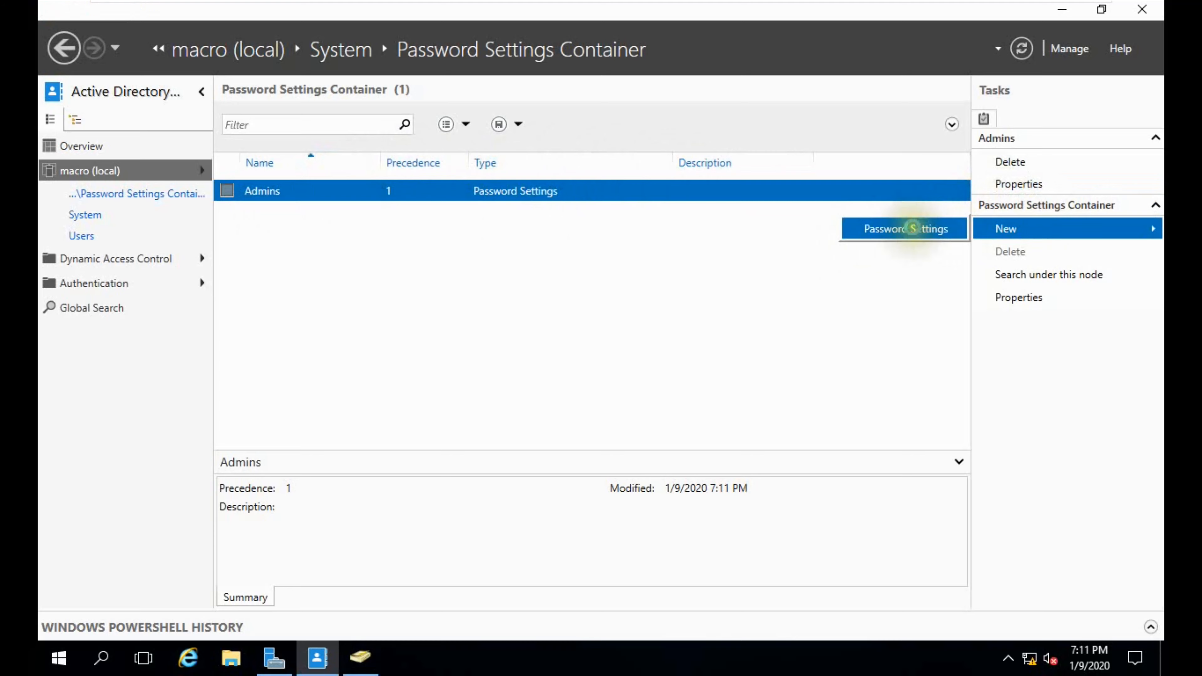
Step: Start a new password policy named Accounts with precedence 2
click(905, 228)
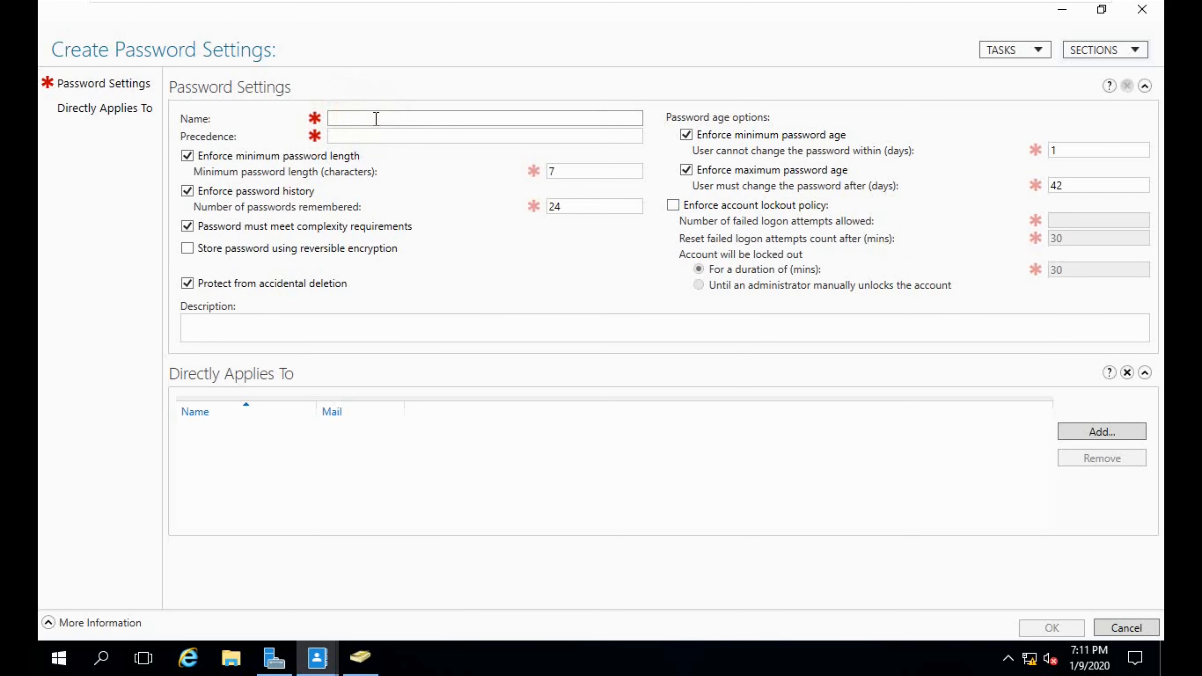
text(A)
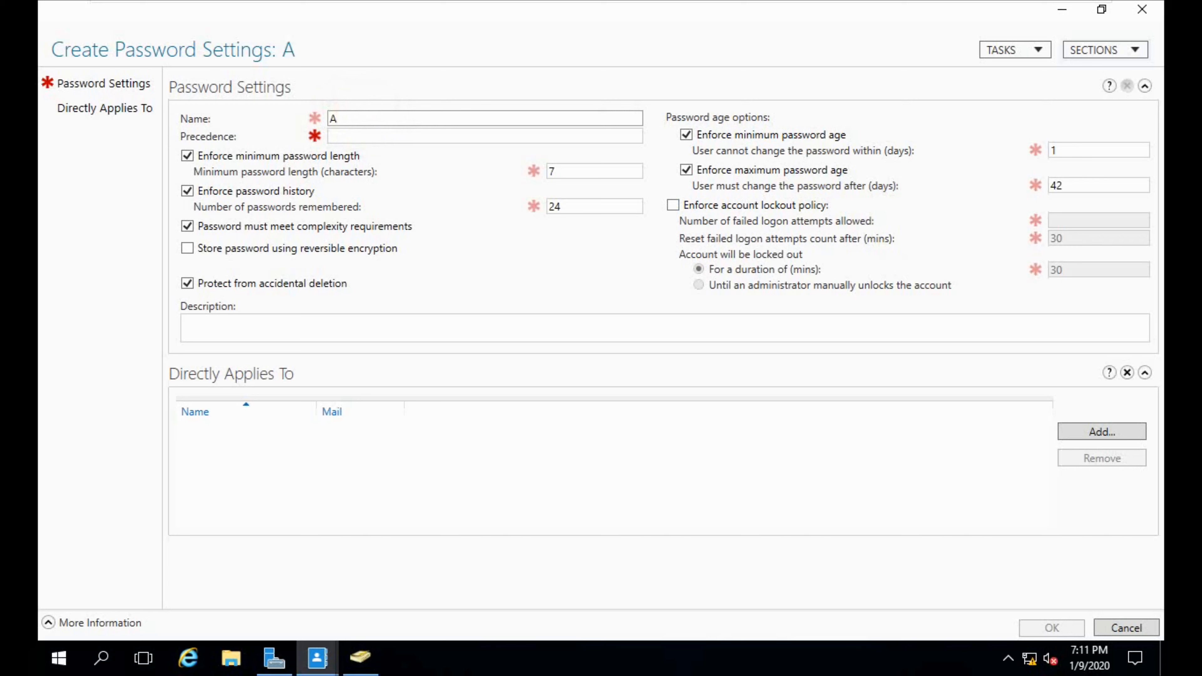
text(ccounts)
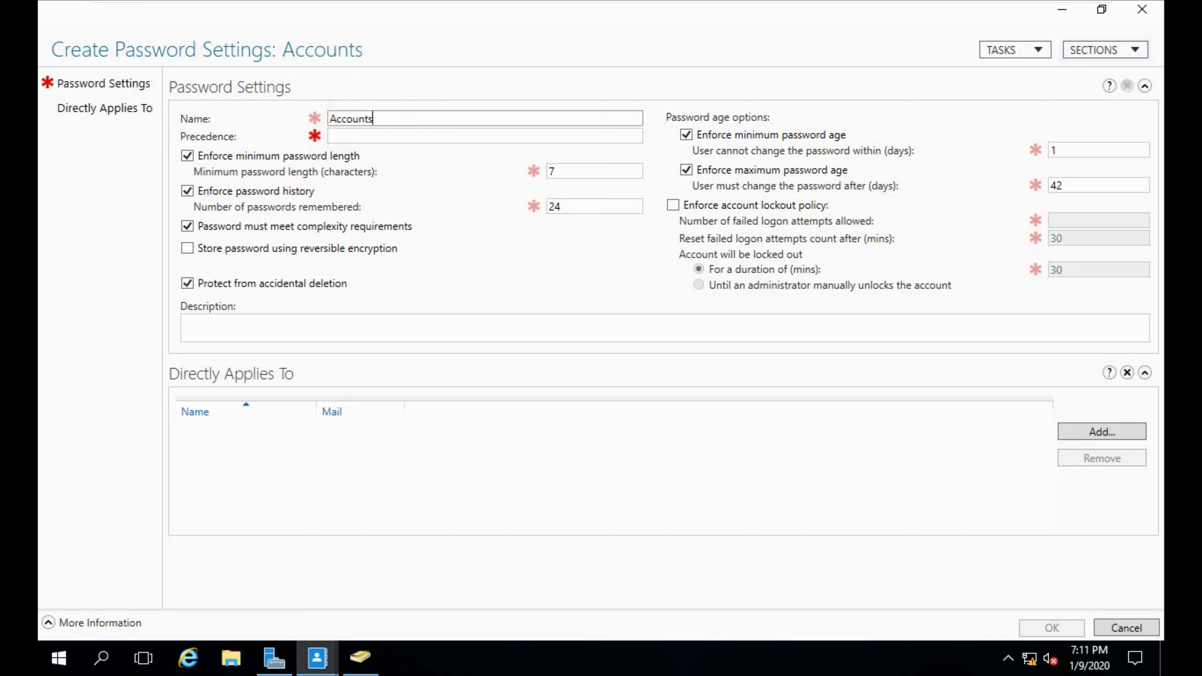
click(485, 136)
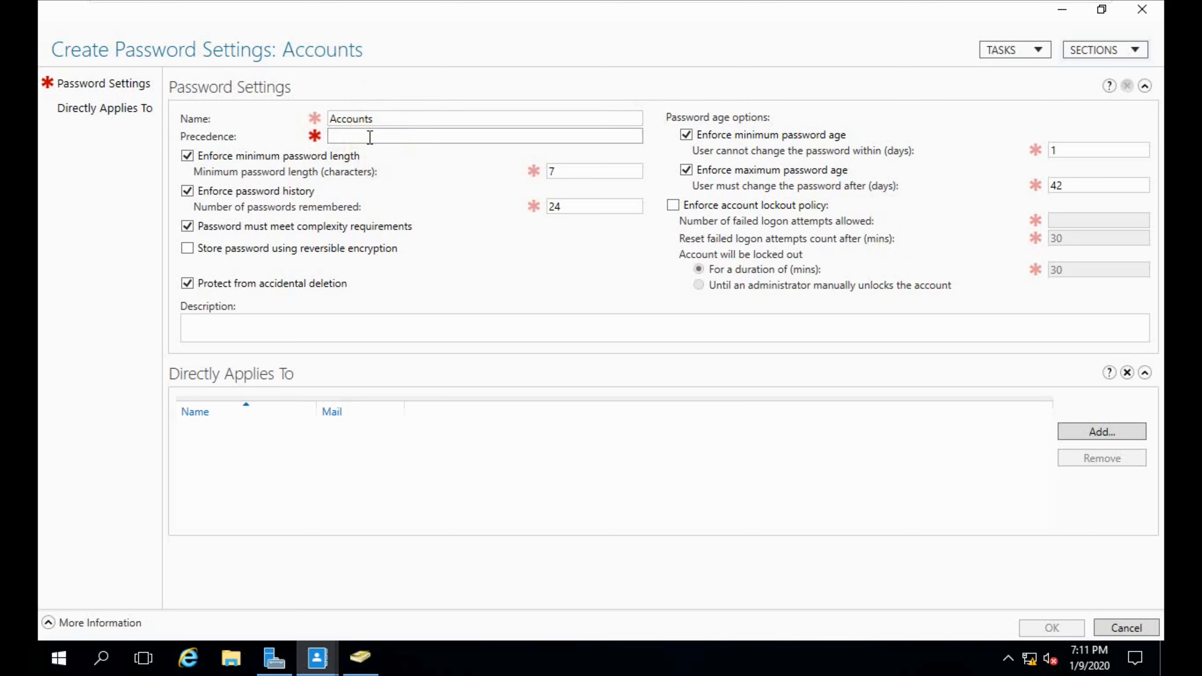
text(2)
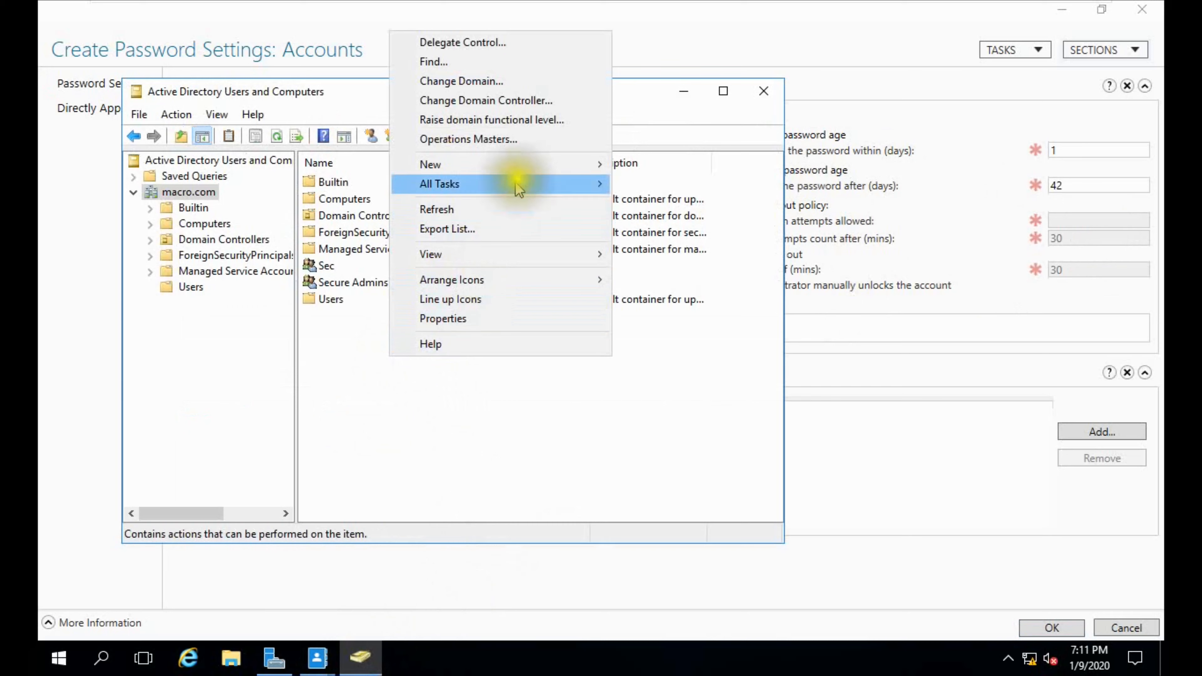
Step: Create a global security group named Accounts Security in macro.com
click(430, 164)
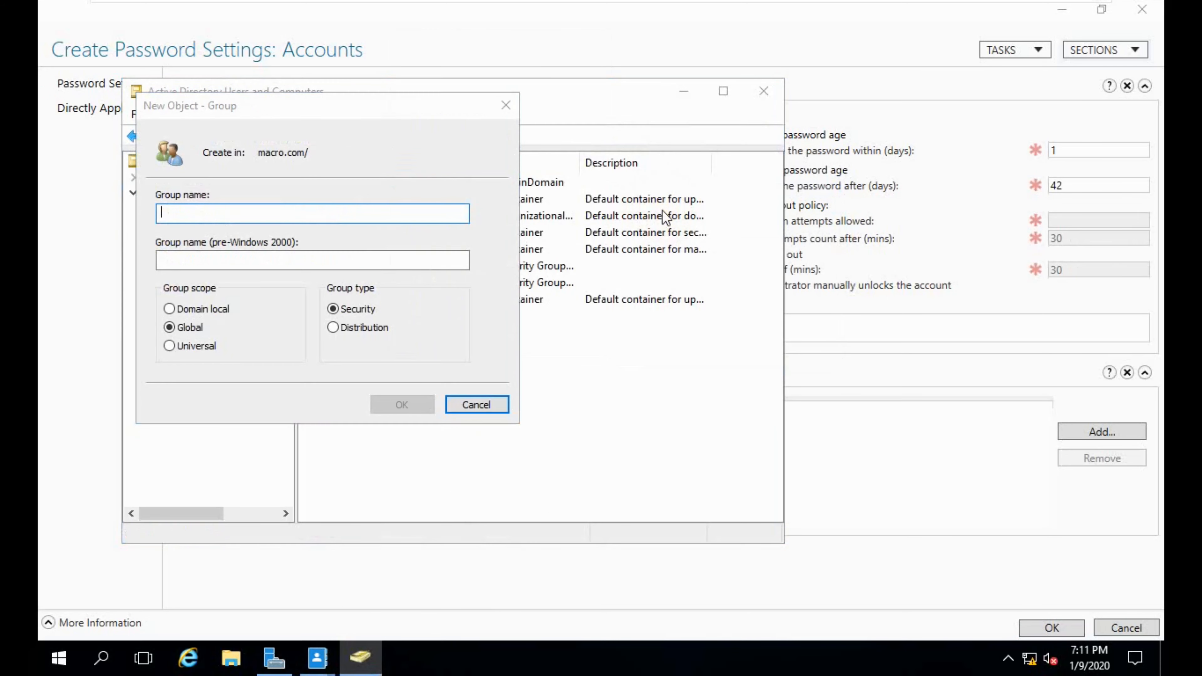
text(Accoun)
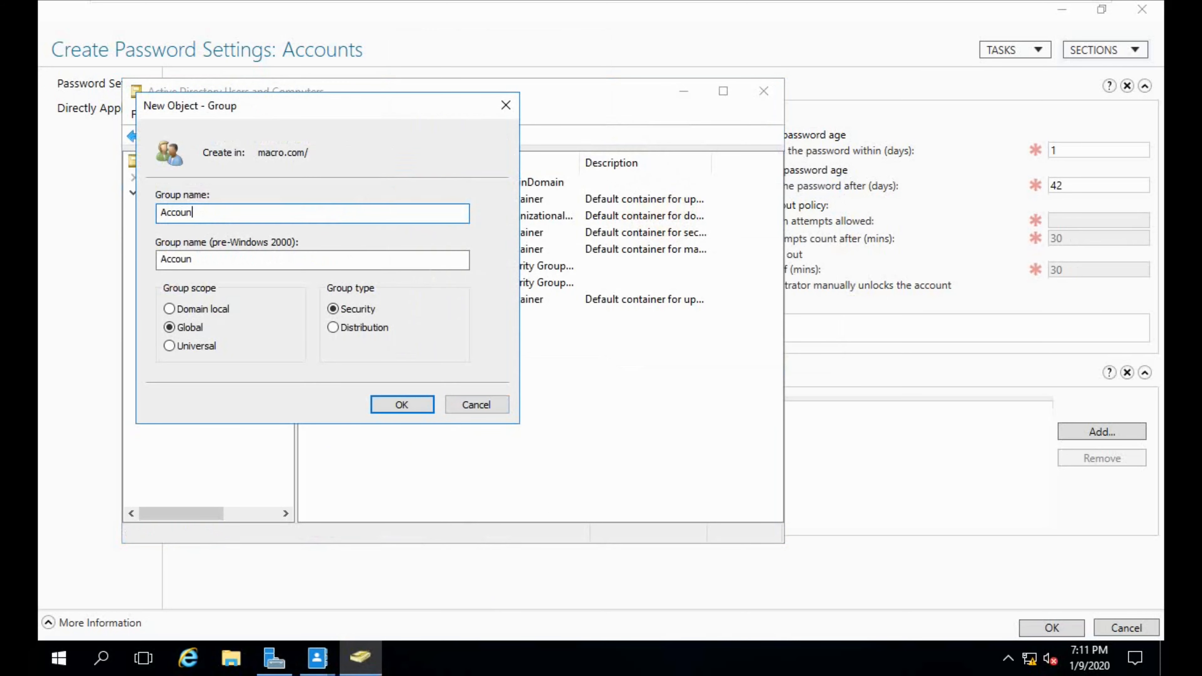
text(ts Security)
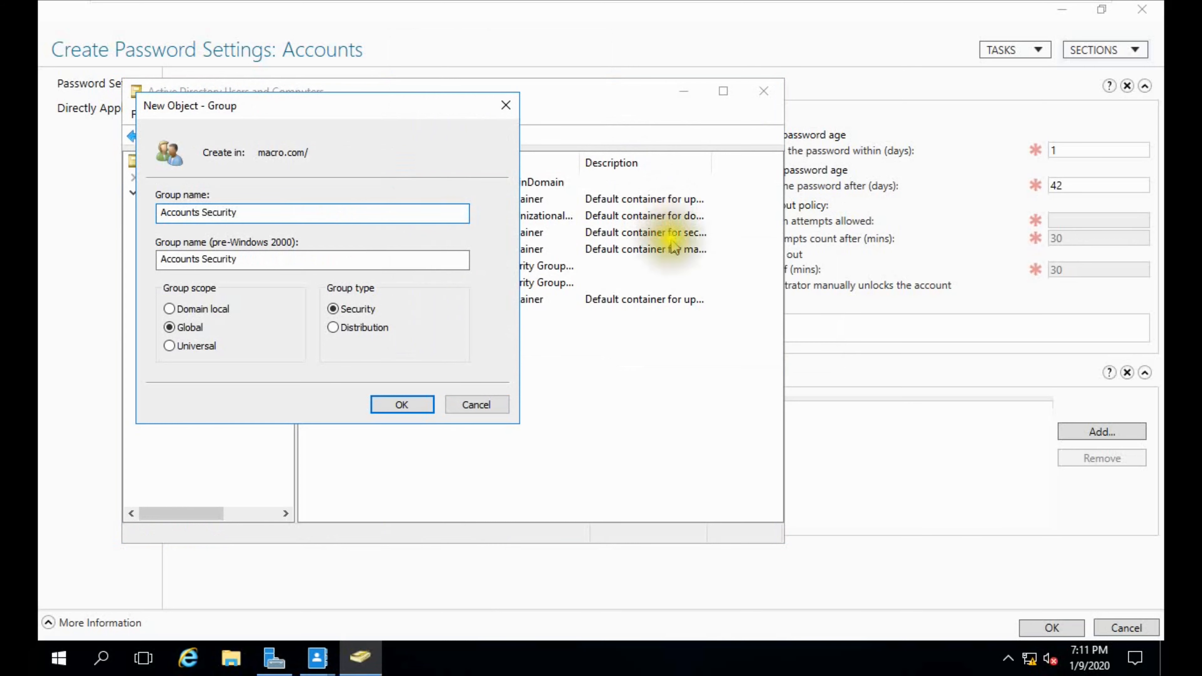
click(401, 404)
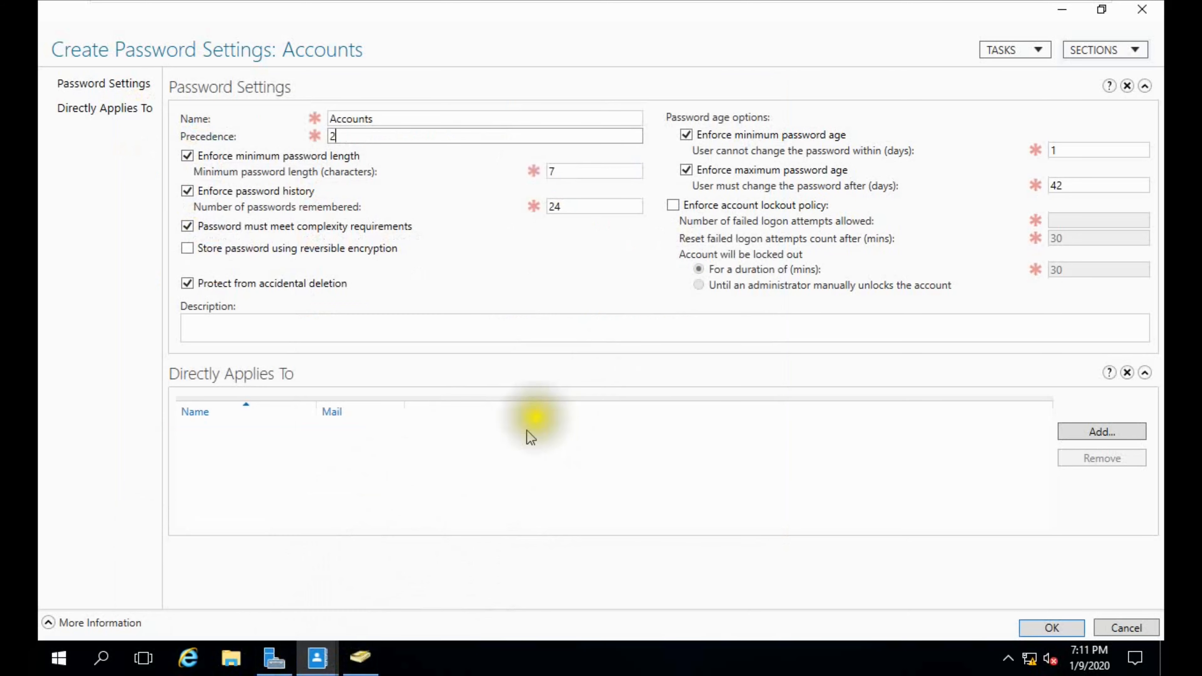
mouse_move(370, 383)
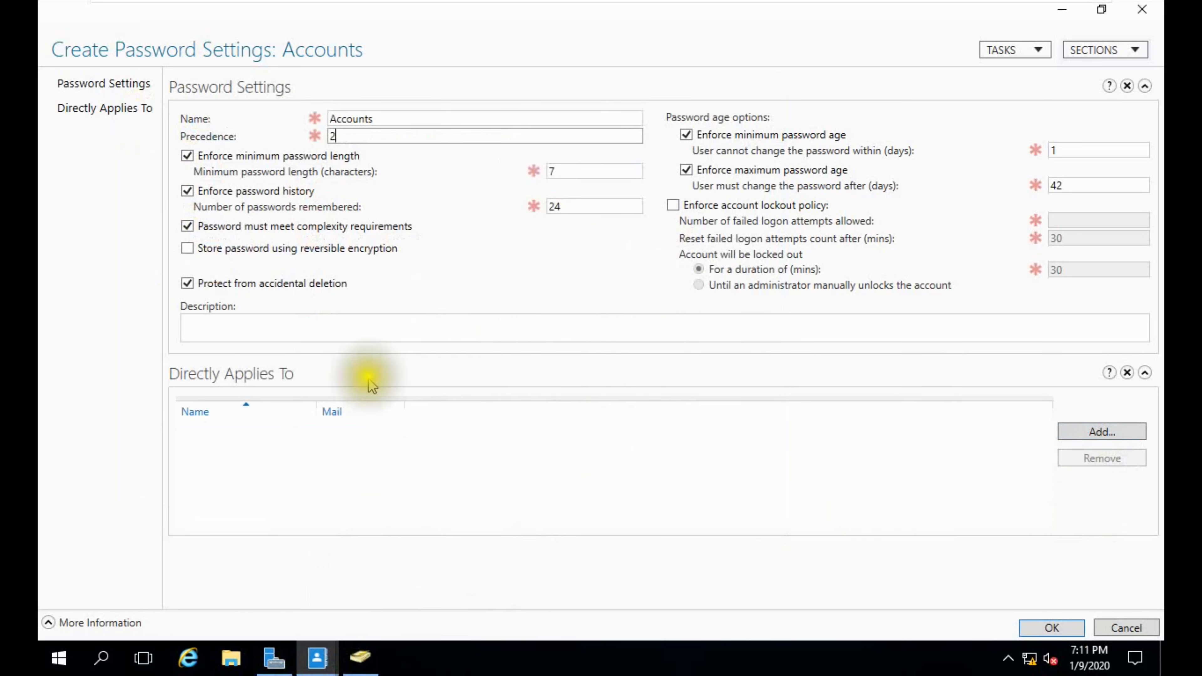
Step: Add the Accounts Security group under Directly Applies To and save the Accounts policy
click(1100, 431)
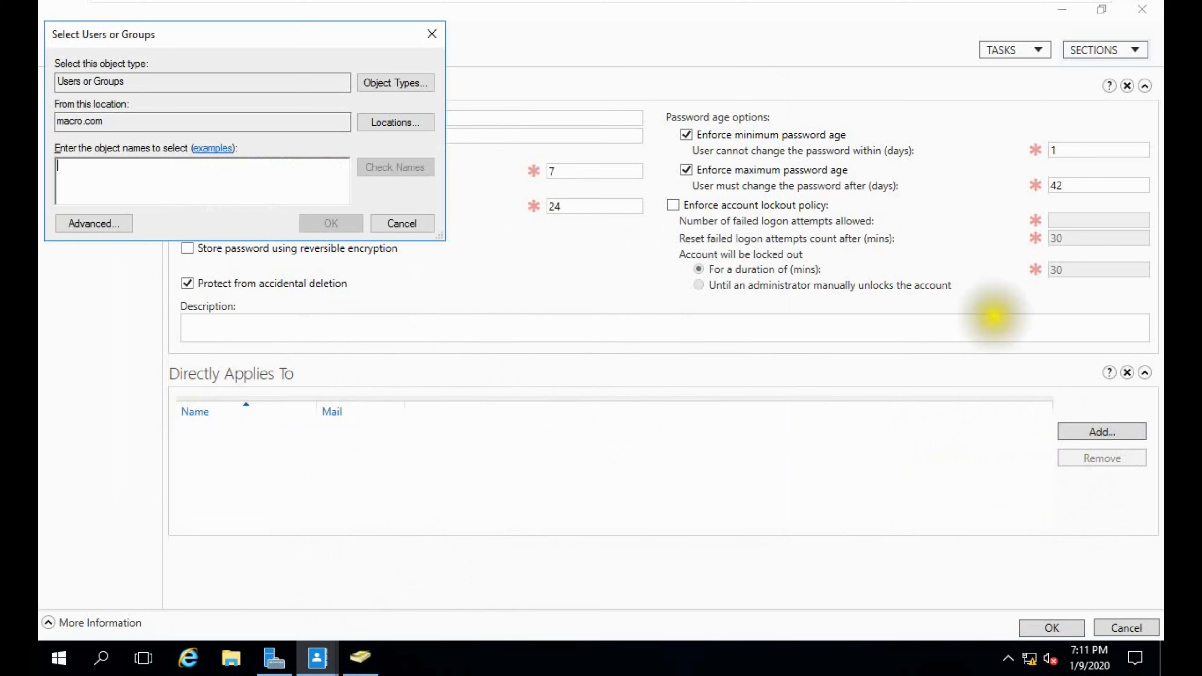
text(Acc)
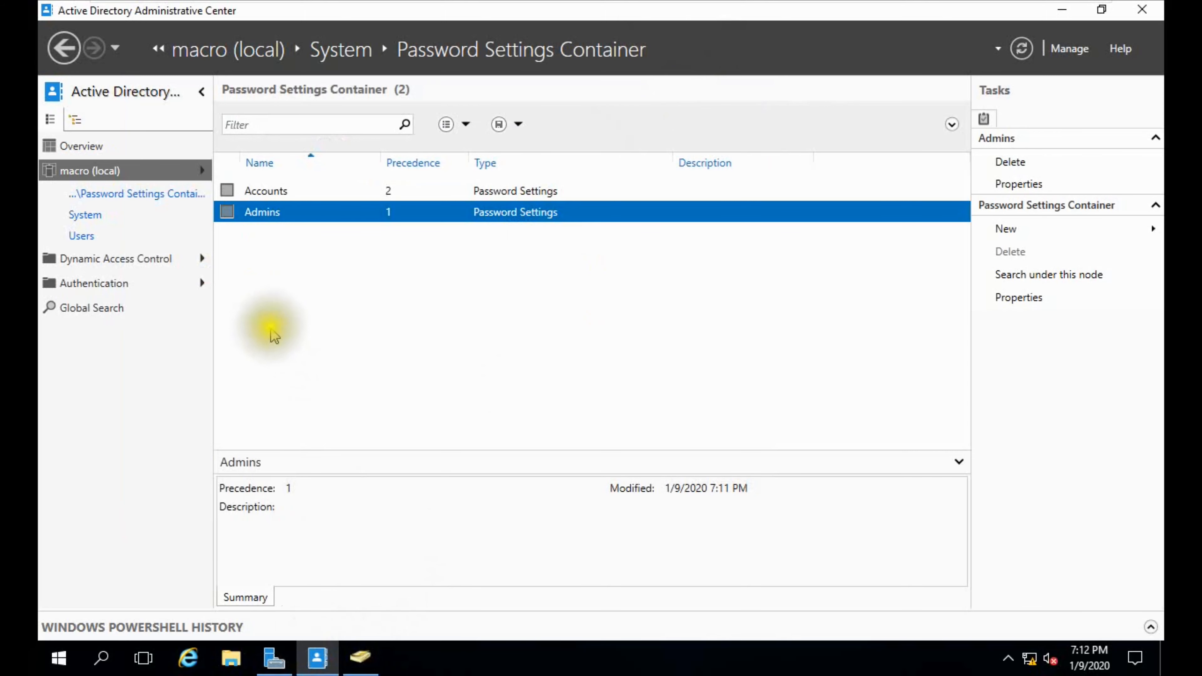
mouse_move(399, 195)
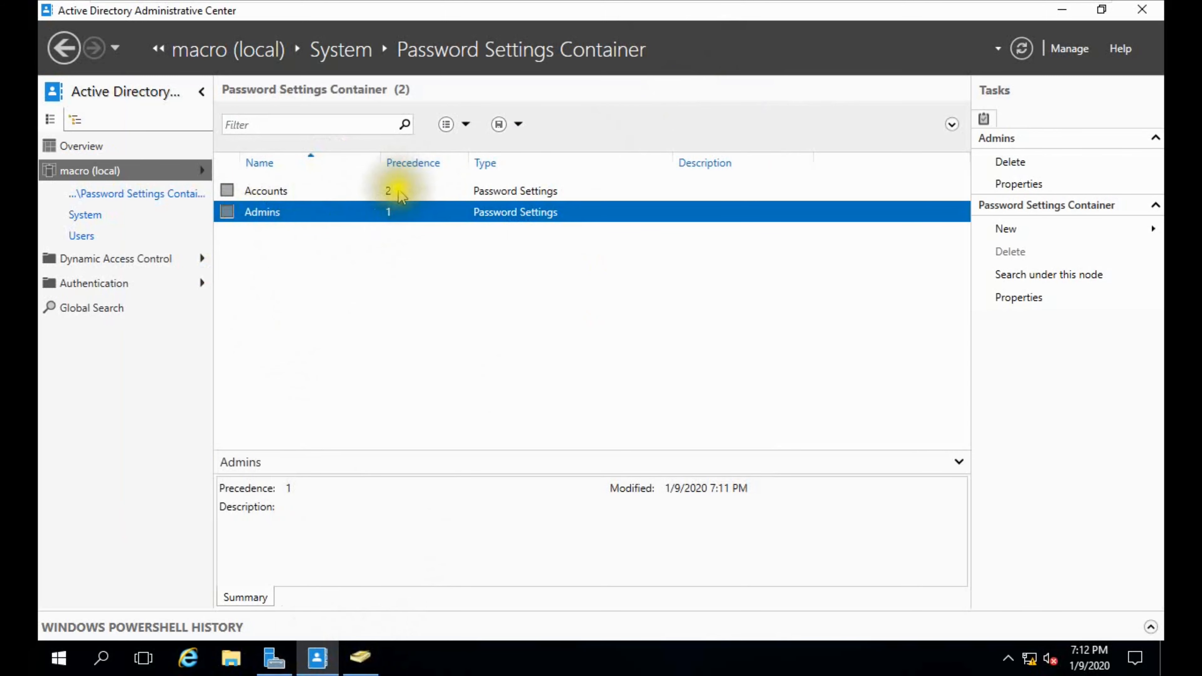
mouse_move(391, 195)
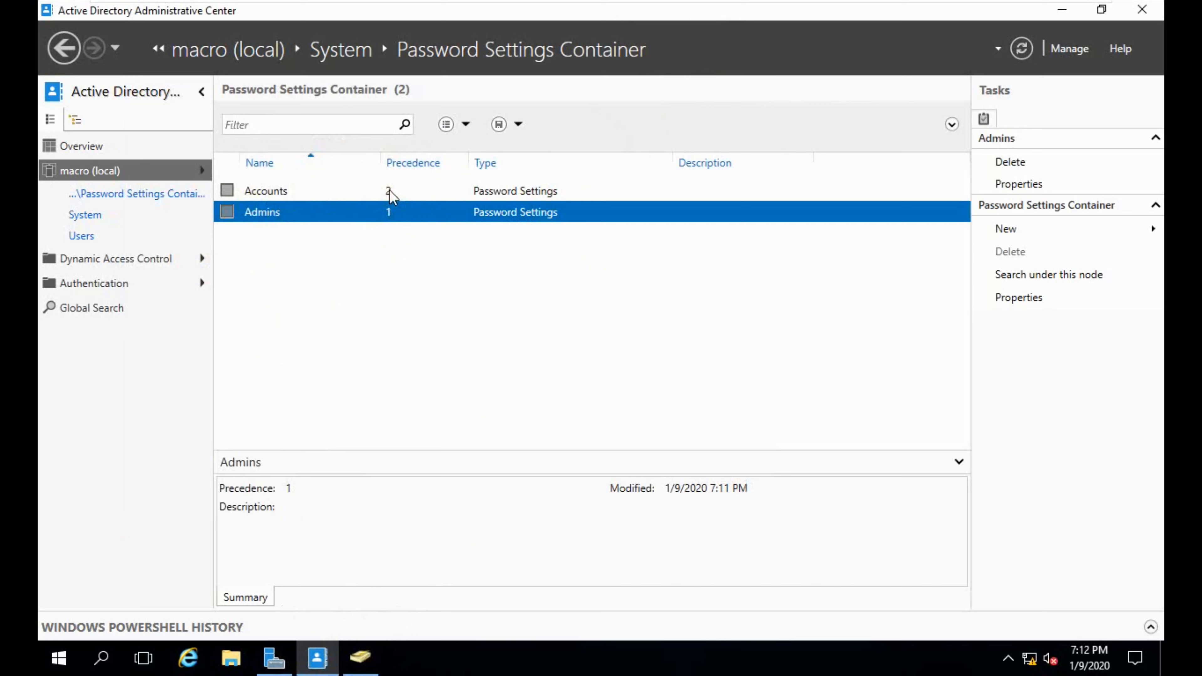